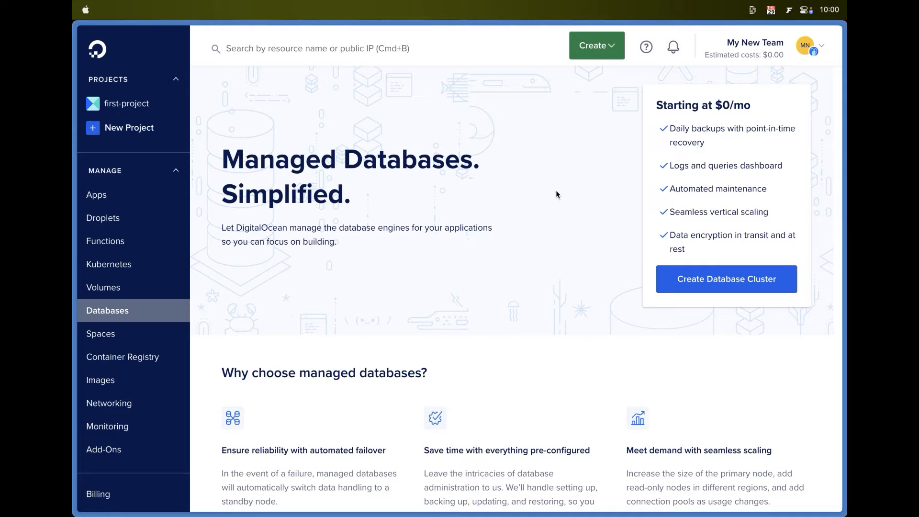
mouse_move(124, 205)
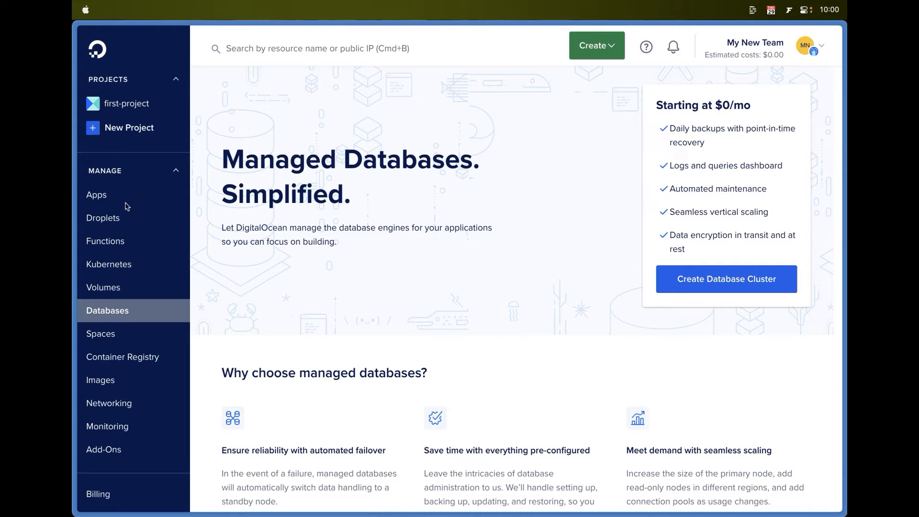
mouse_move(406, 257)
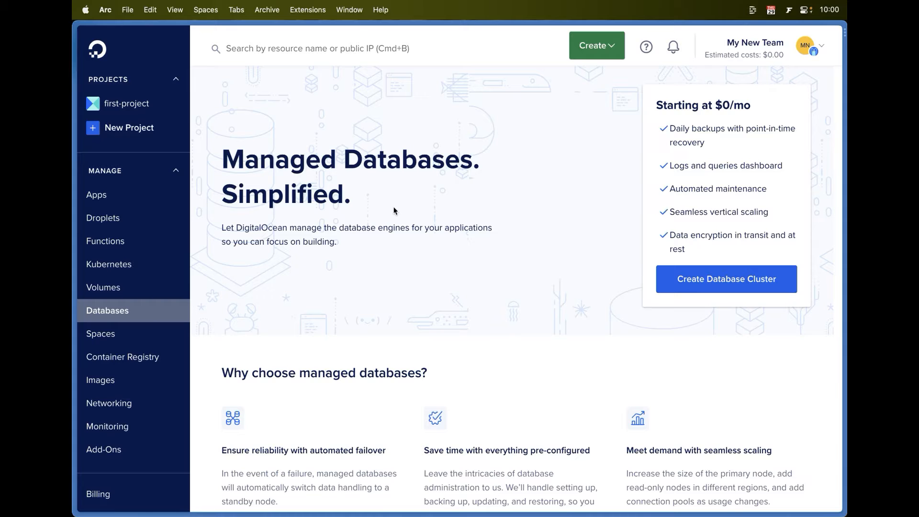
mouse_move(817, 78)
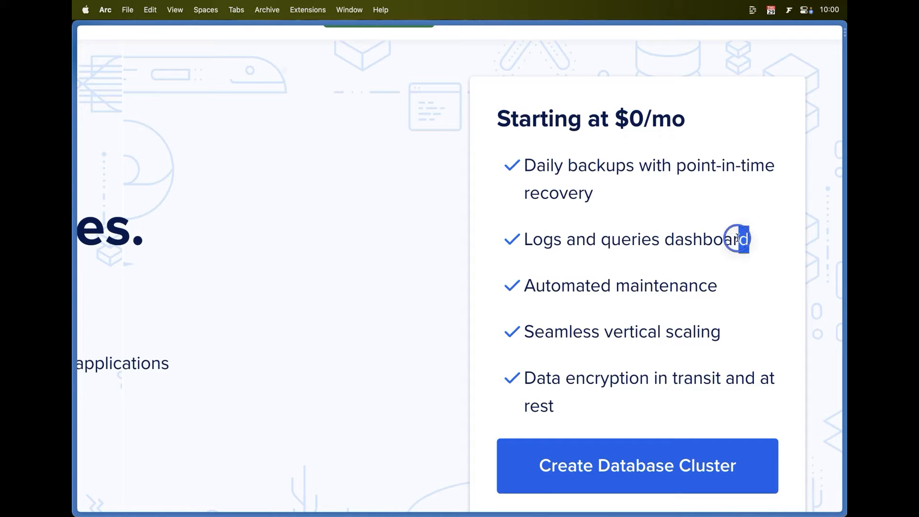
mouse_move(748, 258)
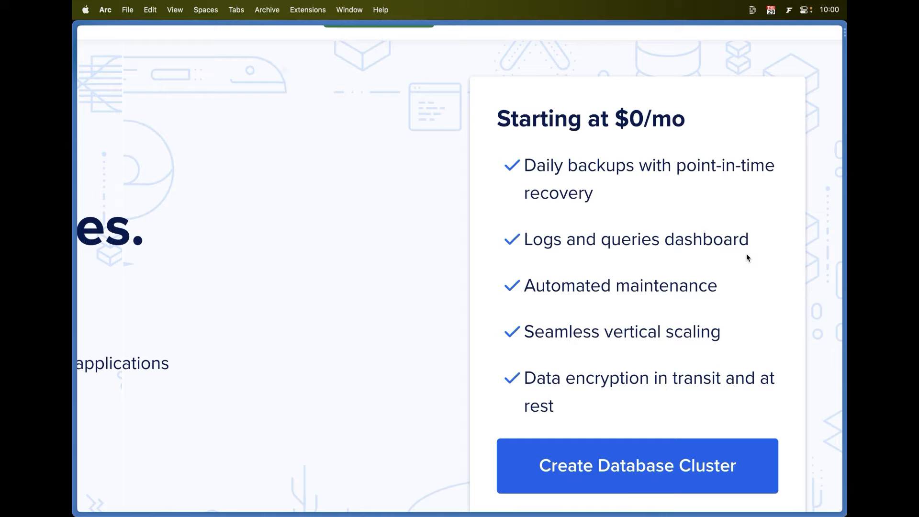
mouse_move(689, 340)
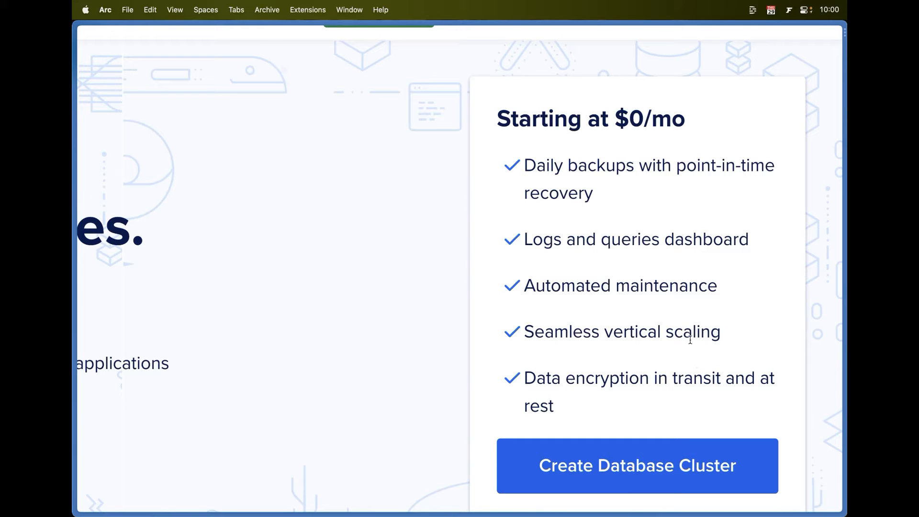
mouse_move(602, 409)
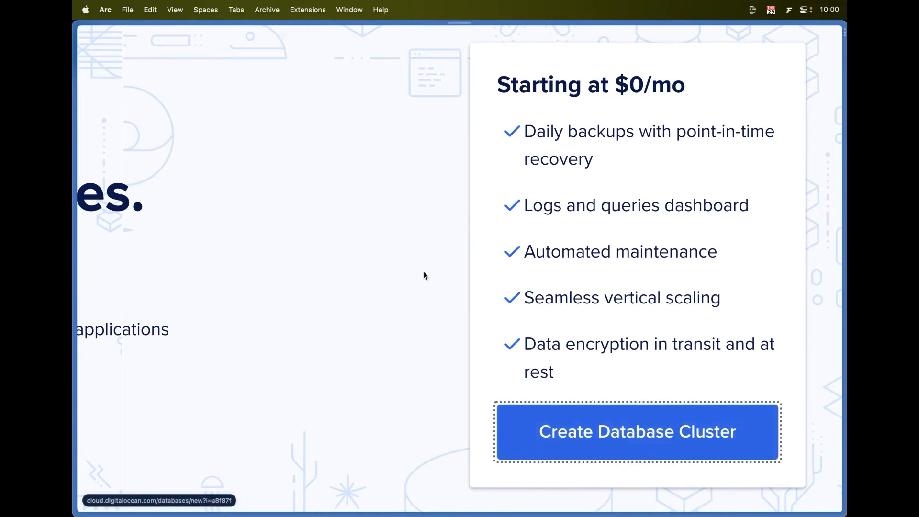
Start a new database cluster, opening the Create Database Cluster form with NYC1 region.
left_click(638, 432)
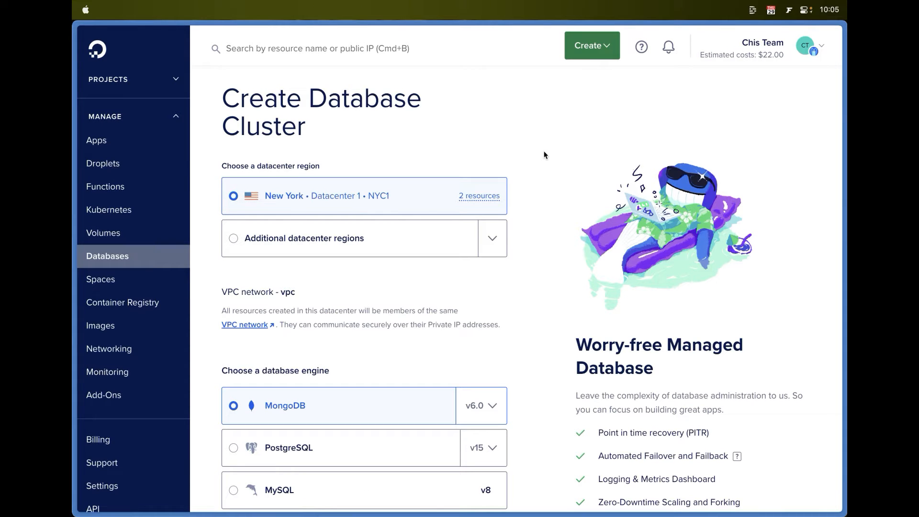
mouse_move(354, 123)
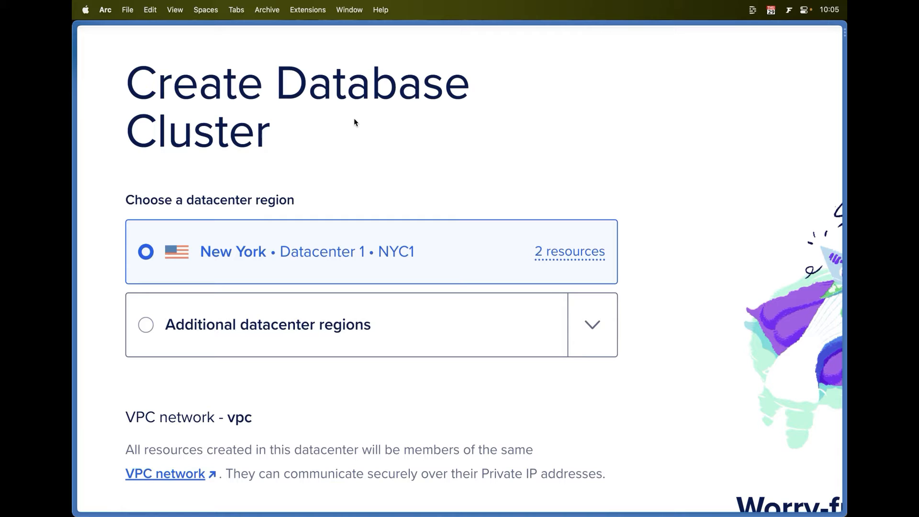
mouse_move(409, 203)
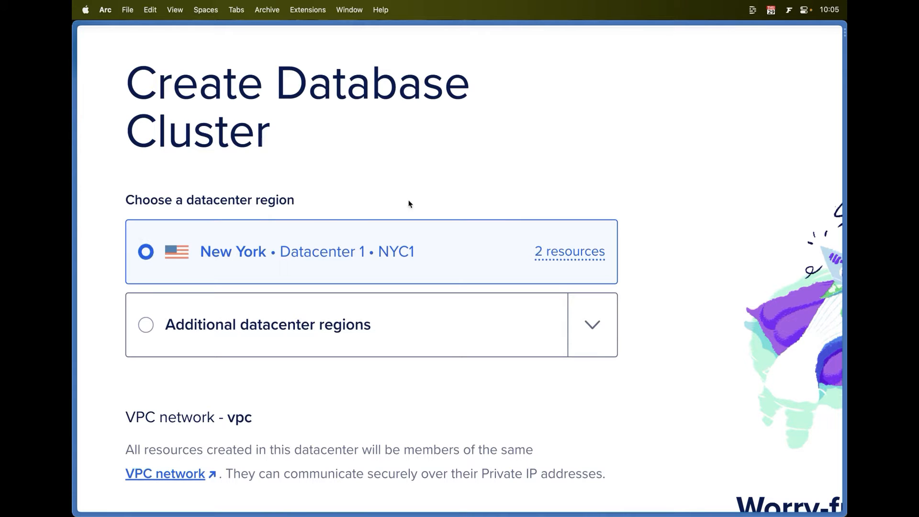
mouse_move(628, 200)
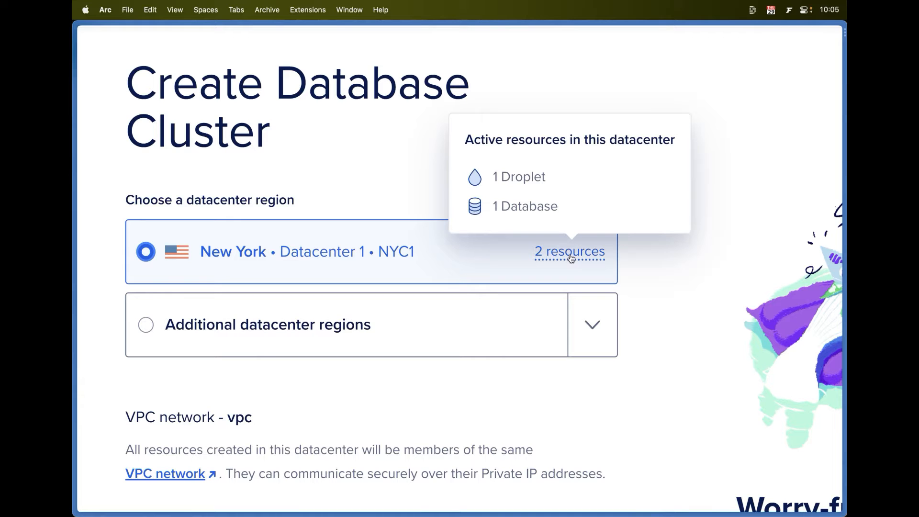
mouse_move(661, 278)
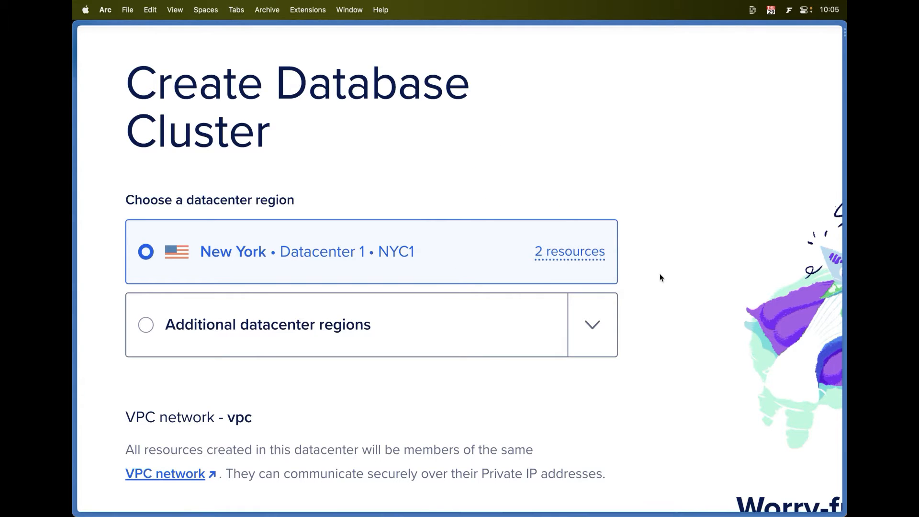
scroll("down", 3)
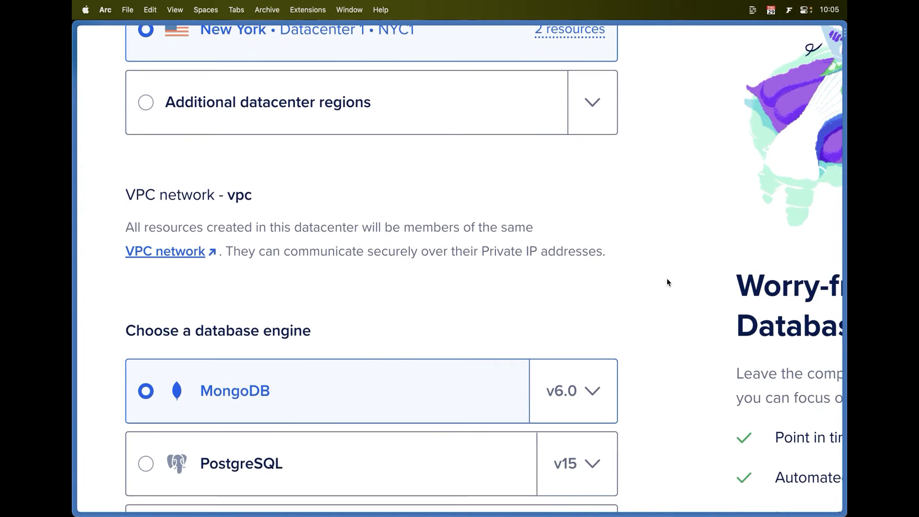
scroll("down", 3)
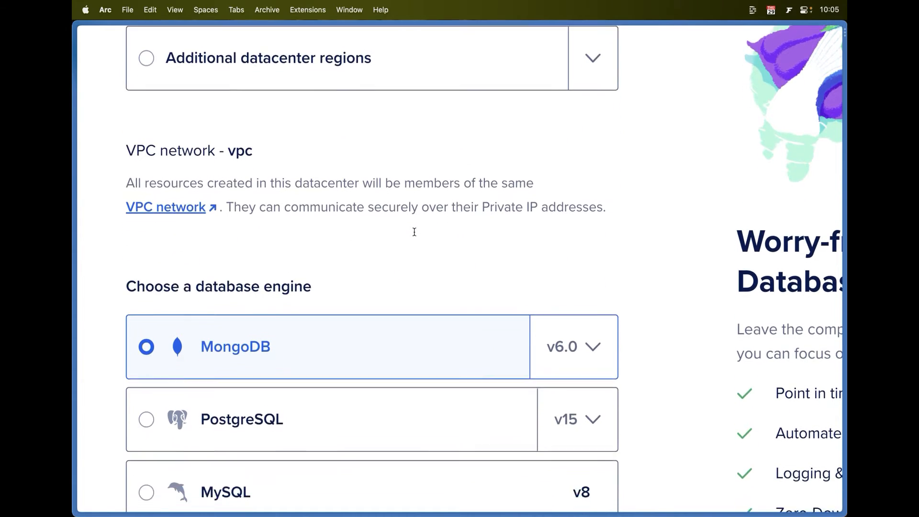
scroll("down", 3)
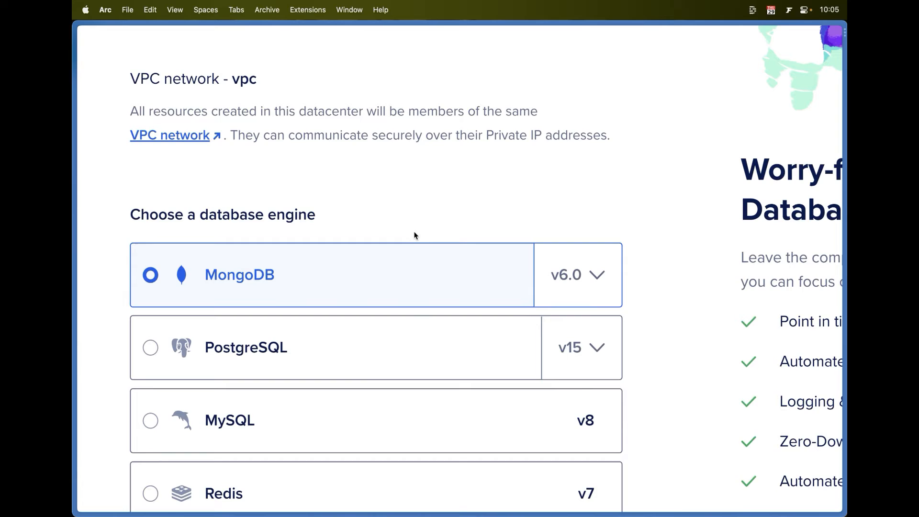
scroll("down", 3)
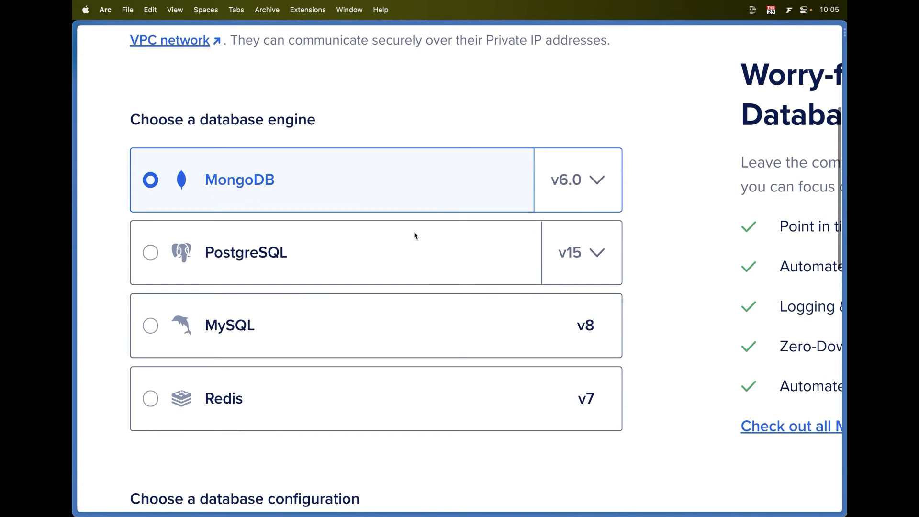
mouse_move(644, 224)
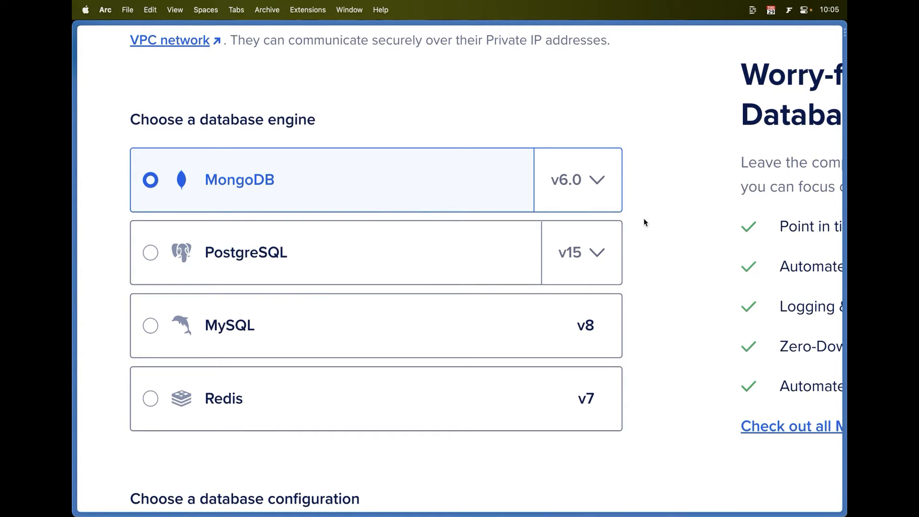
left_click(596, 179)
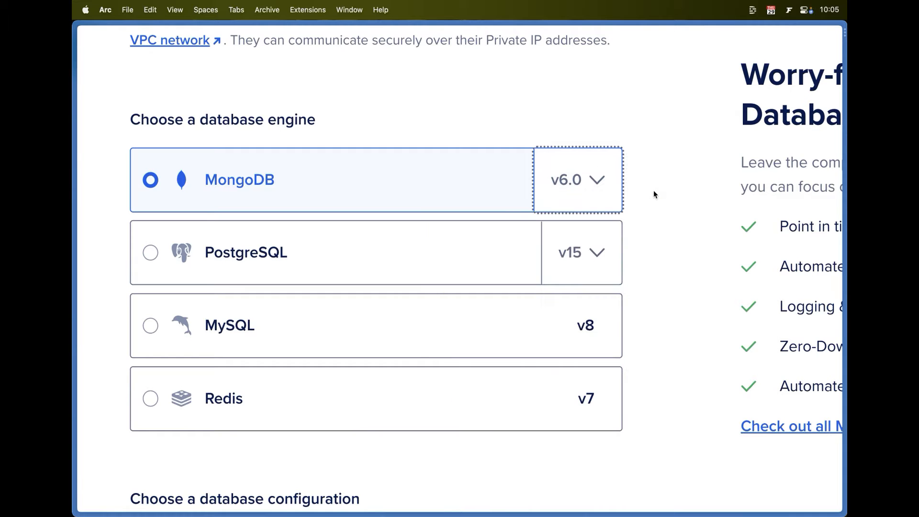
scroll("down", 3)
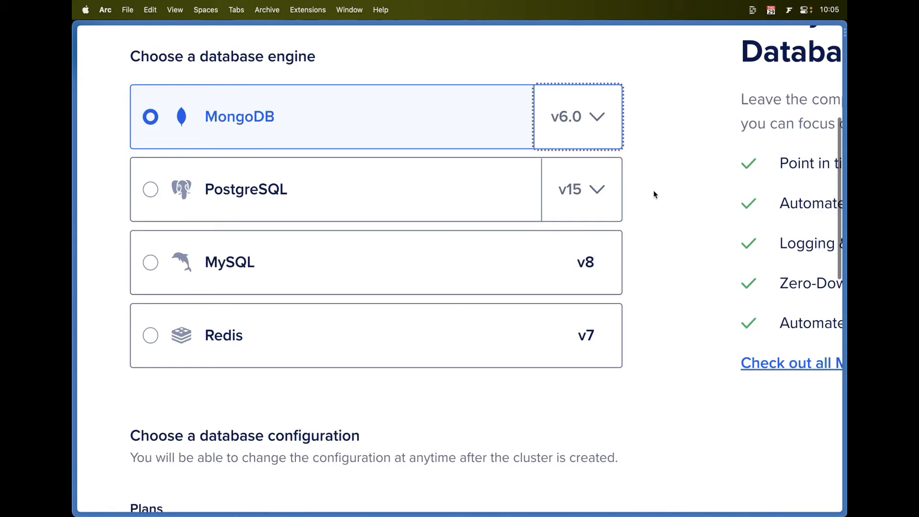
scroll("down", 3)
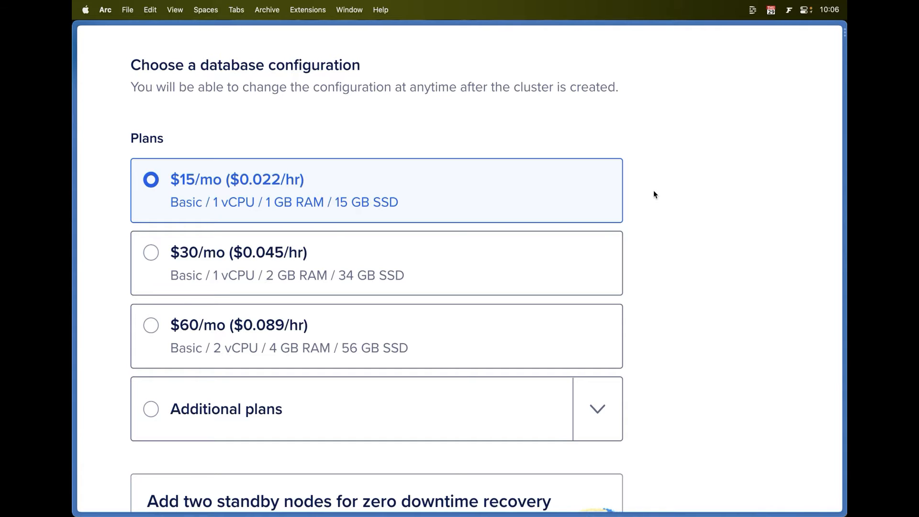
mouse_move(661, 298)
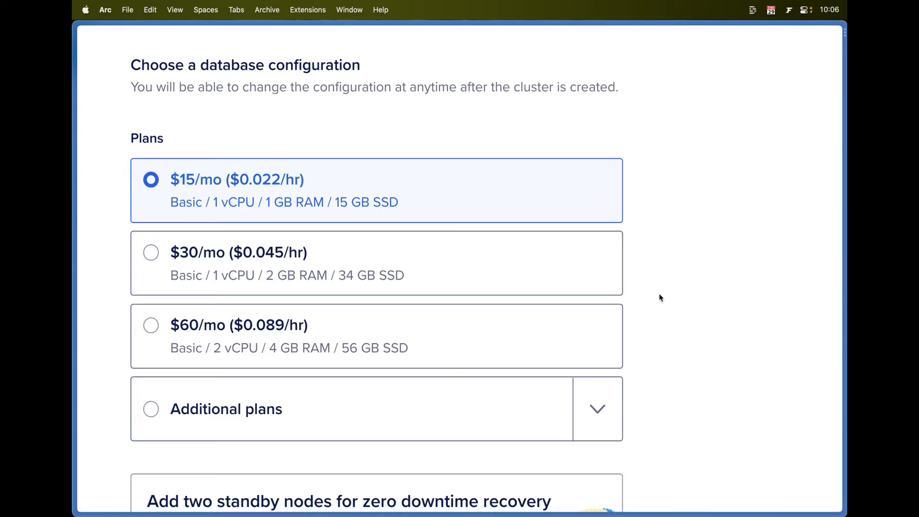
Add two standby nodes ($30/month) to the cluster for failover.
scroll("down", 3)
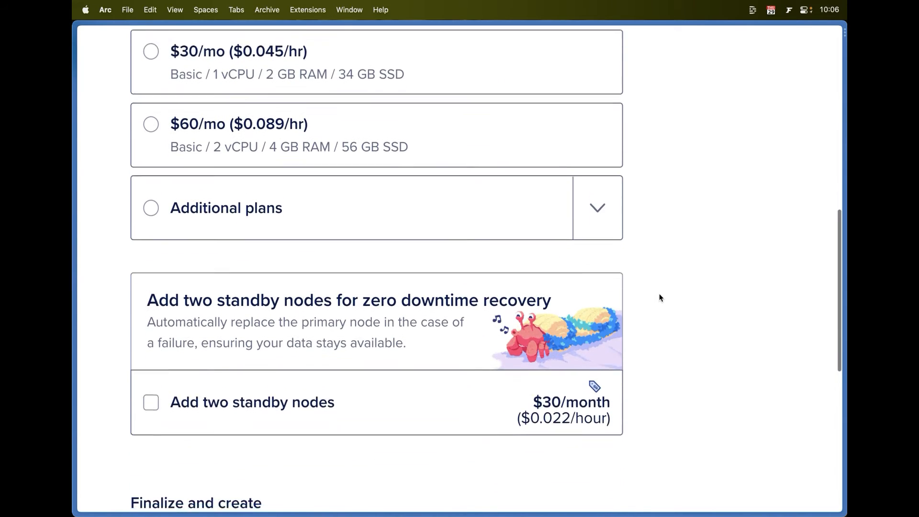
scroll("down", 3)
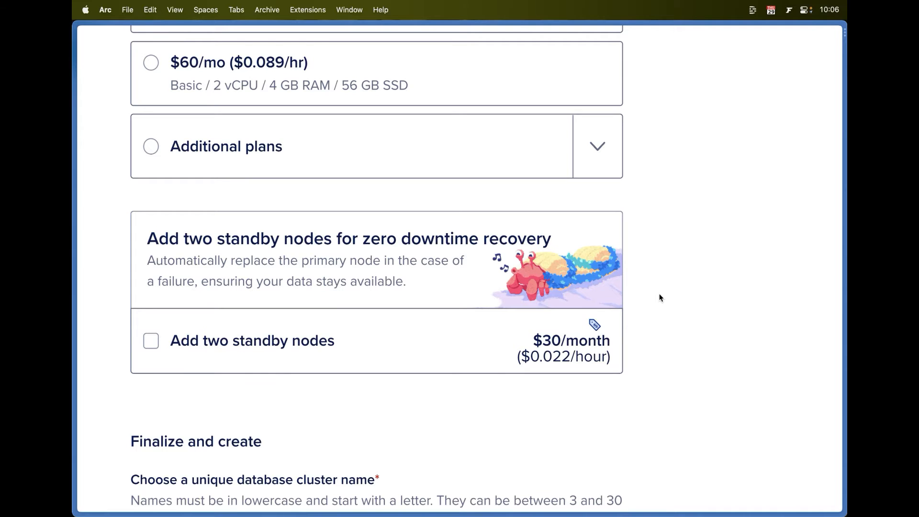
mouse_move(331, 323)
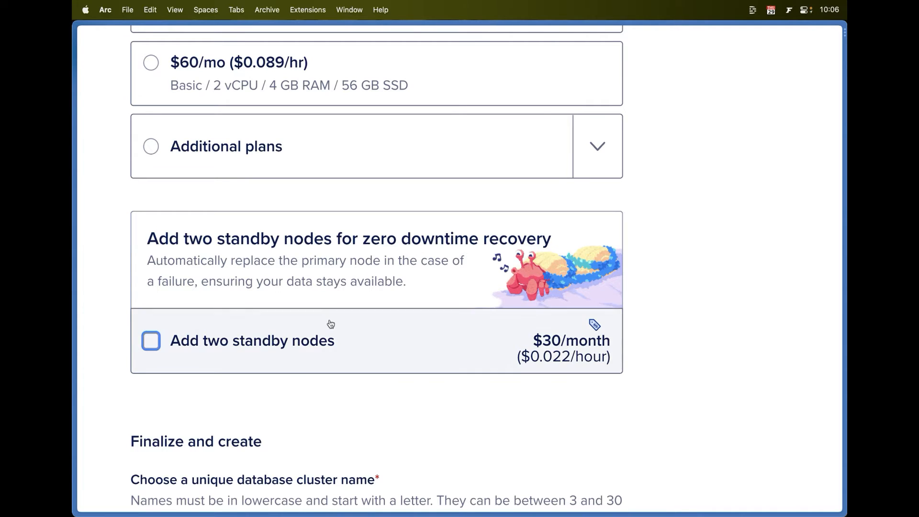
left_click(150, 341)
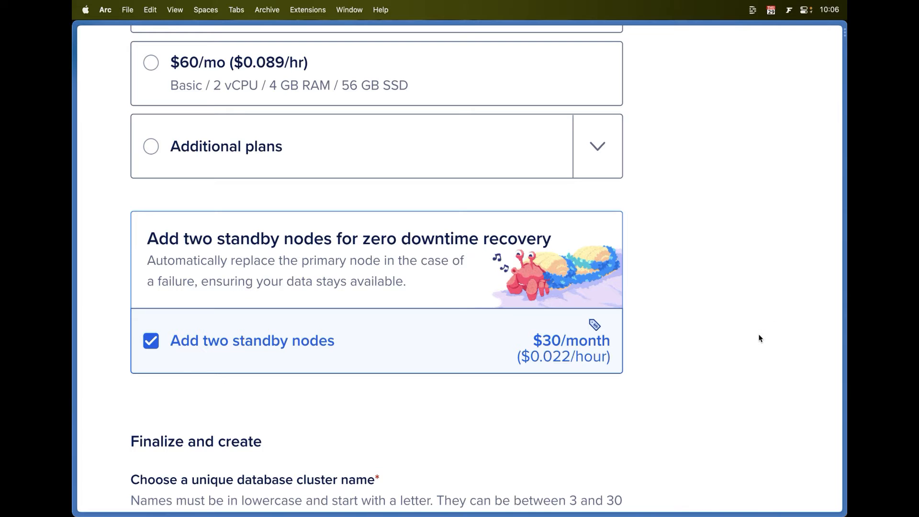
scroll("down", 3)
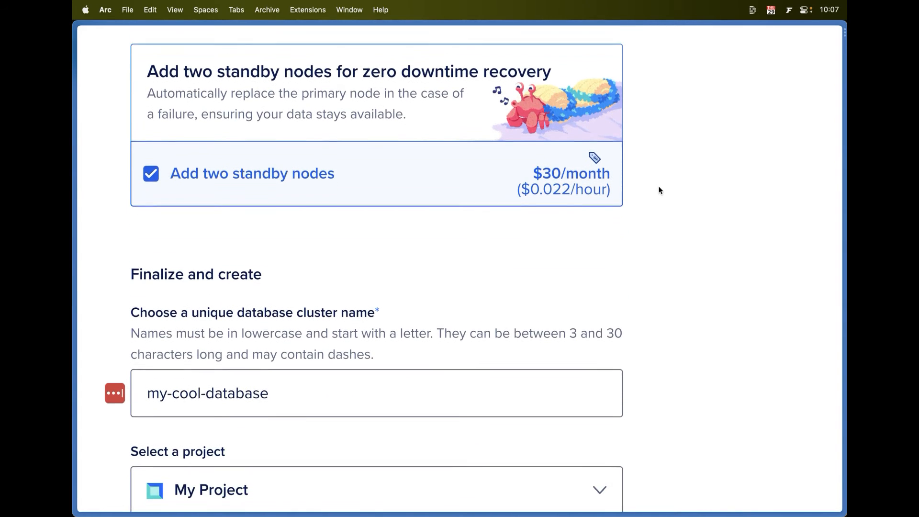
scroll("down", 3)
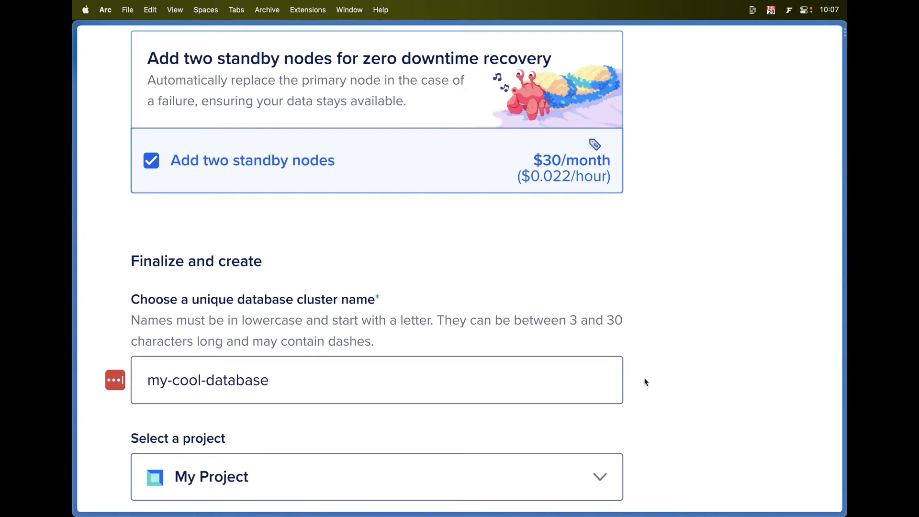
scroll("down", 3)
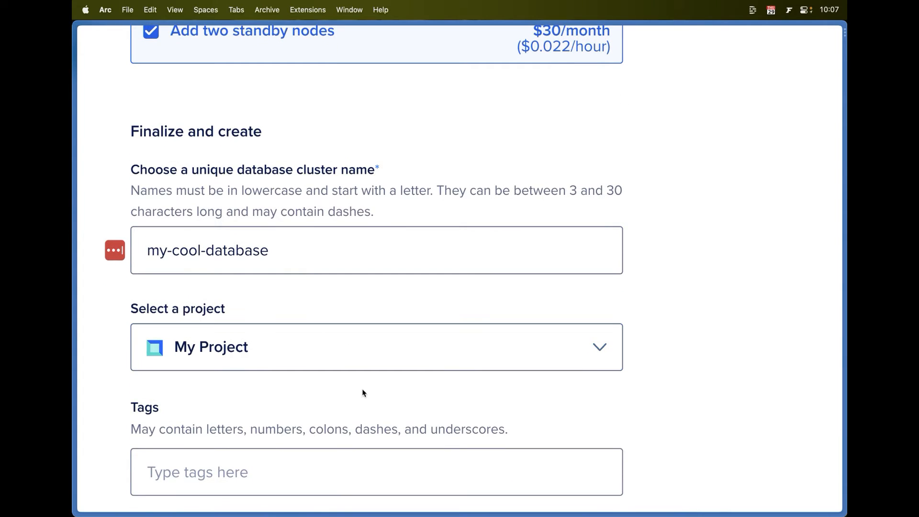
scroll("down", 3)
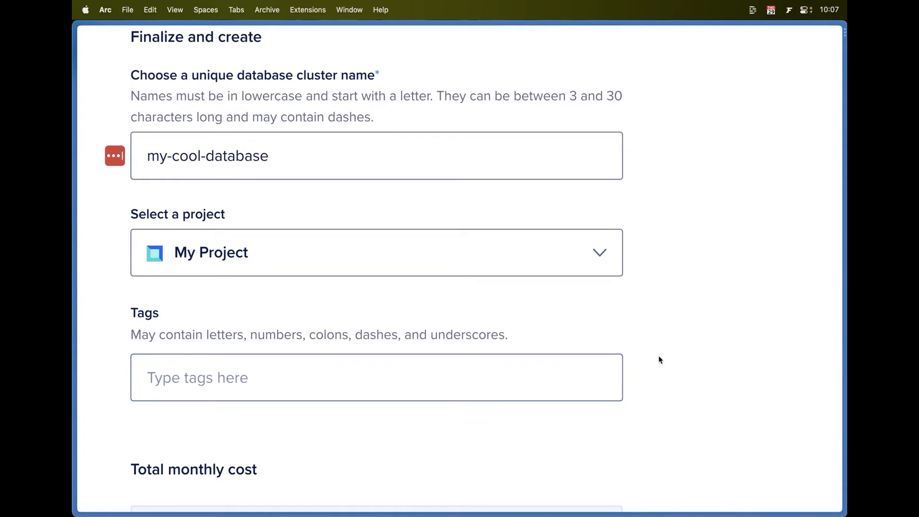
scroll("down", 3)
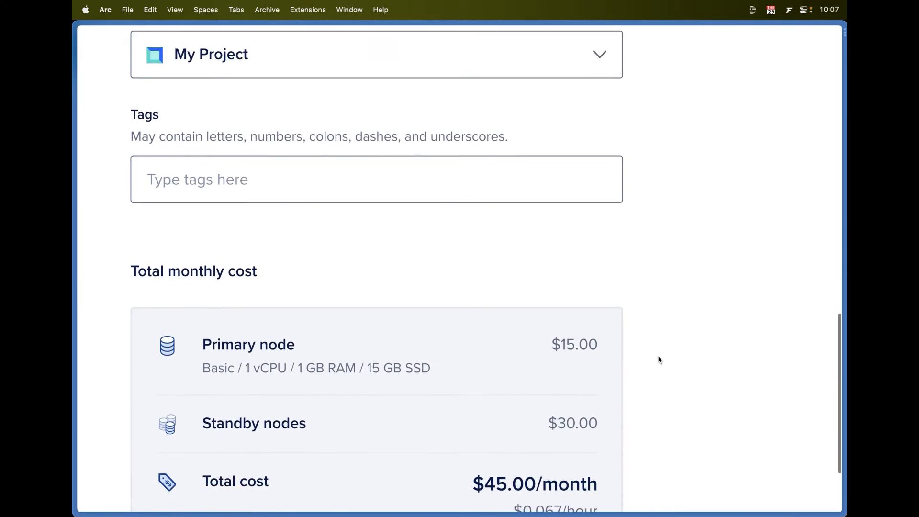
scroll("down", 3)
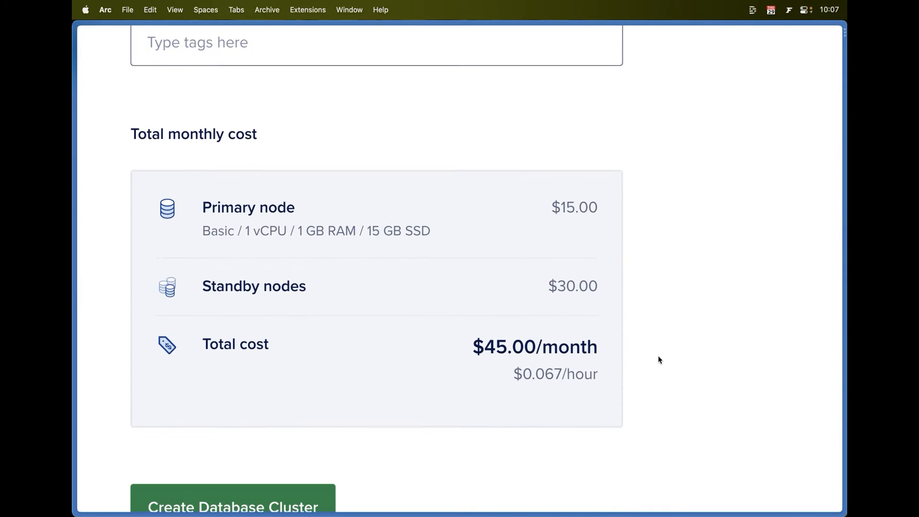
mouse_move(411, 200)
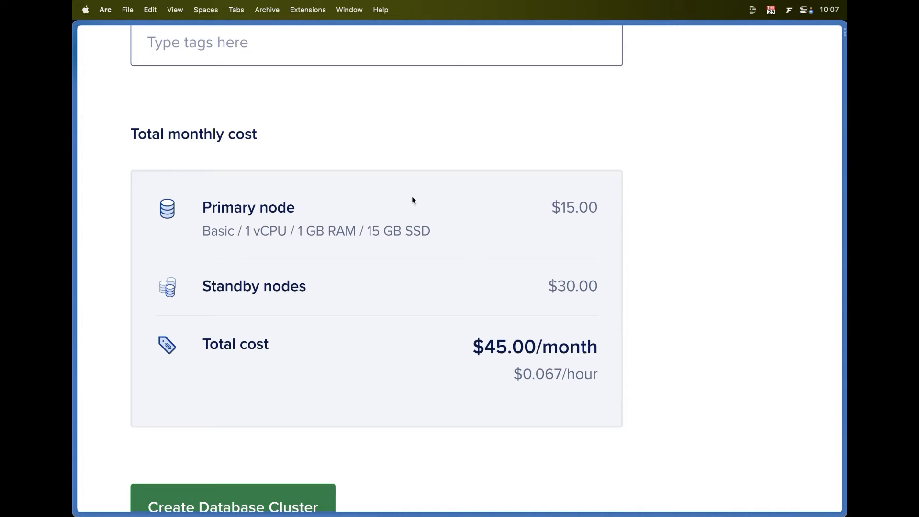
mouse_move(439, 289)
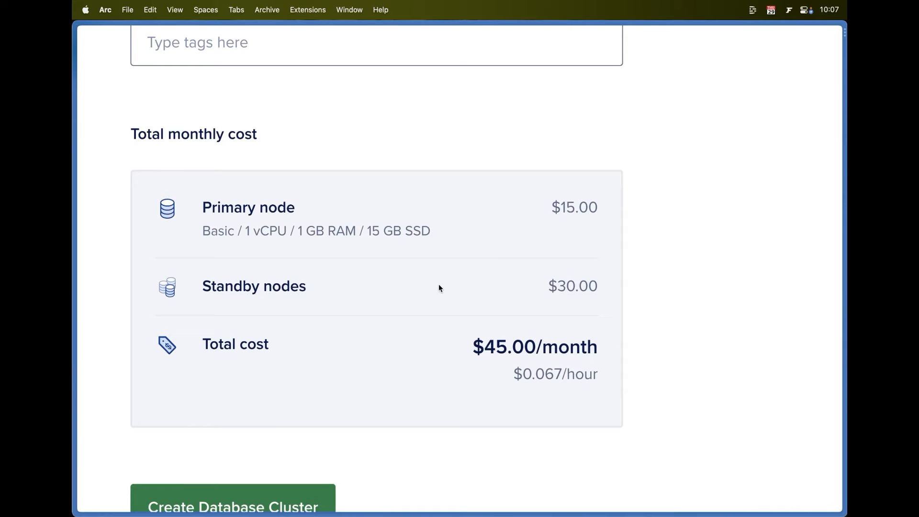
scroll("down", 3)
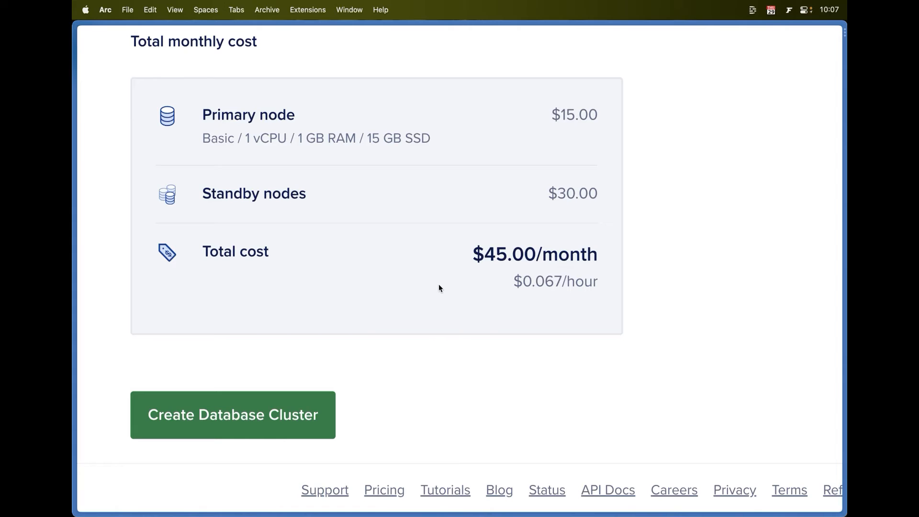
mouse_move(505, 333)
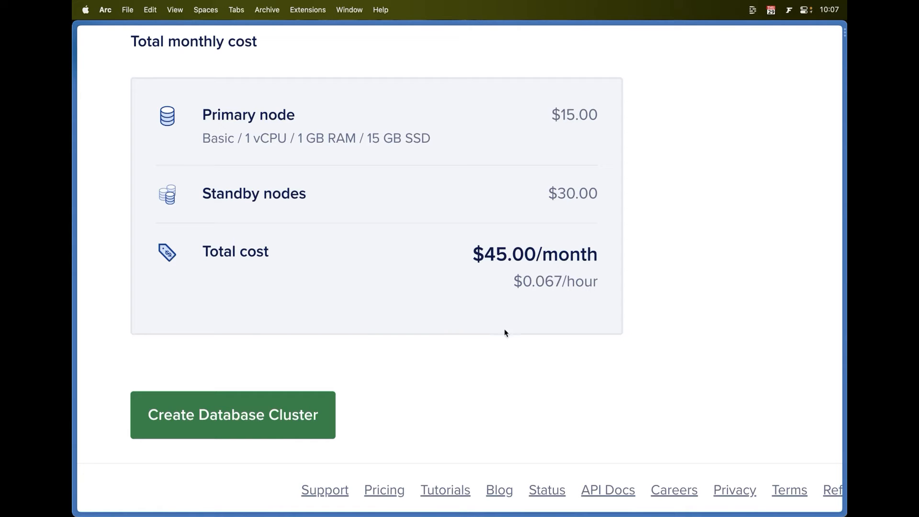
Submit my-cool-database for creation and land on its overview while it provisions.
left_click(232, 415)
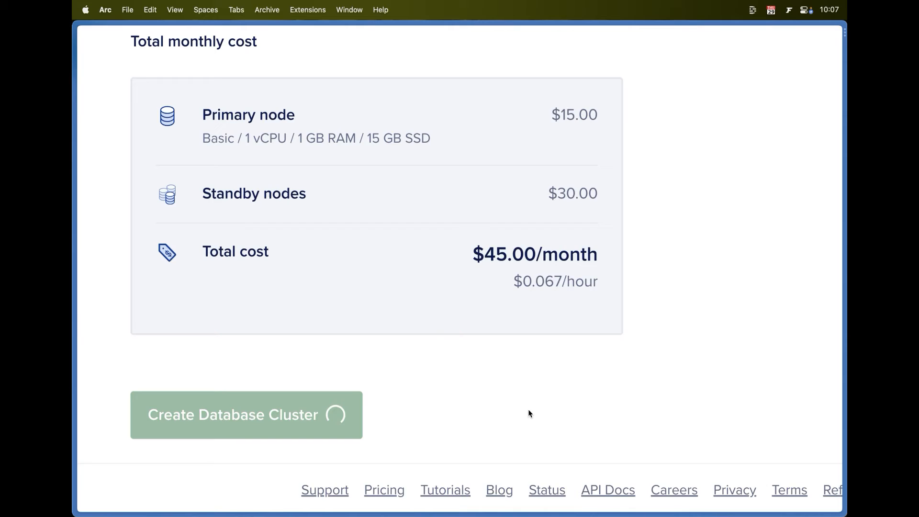
left_click(246, 414)
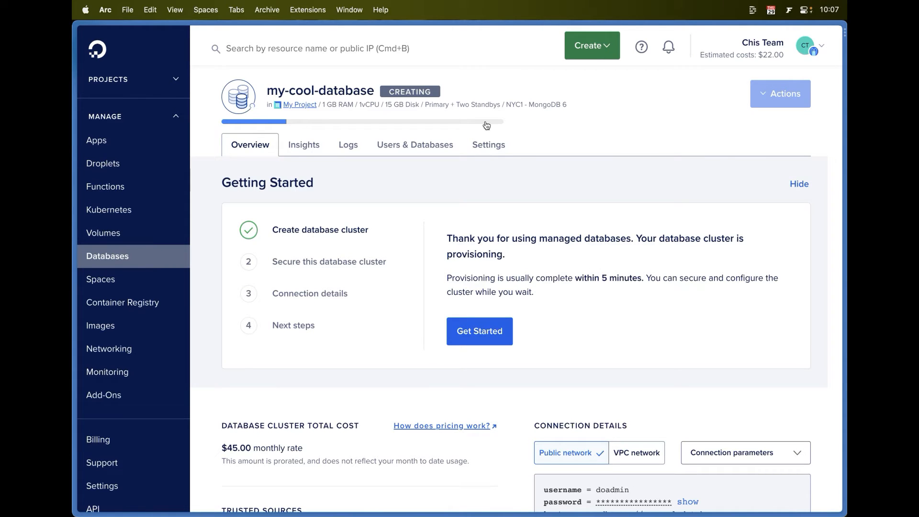
mouse_move(287, 124)
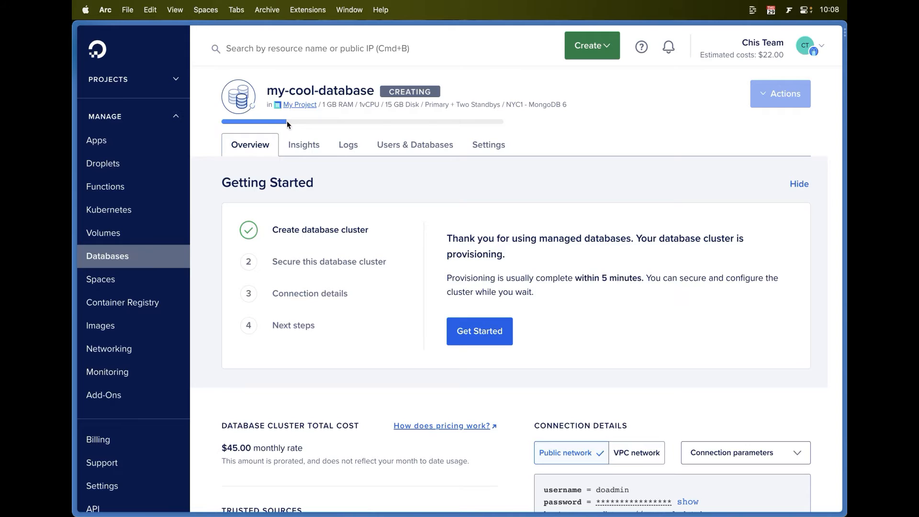
mouse_move(303, 128)
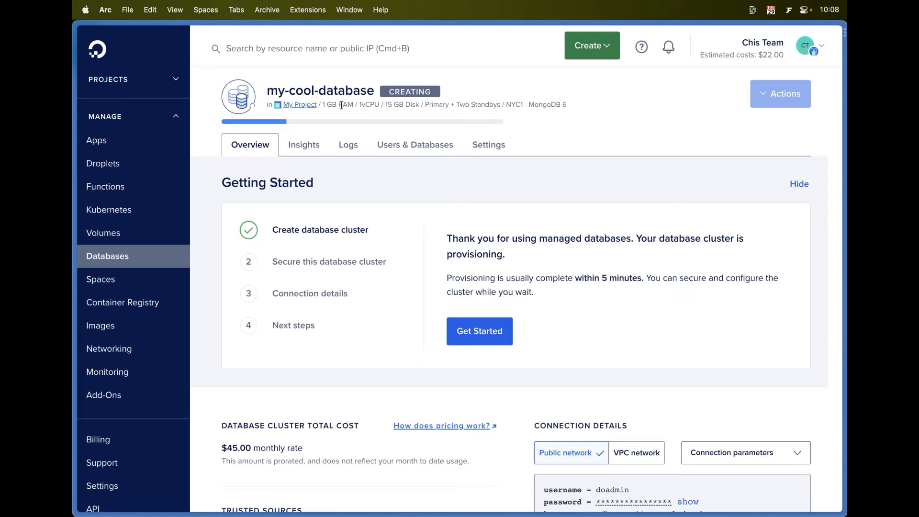
mouse_move(374, 106)
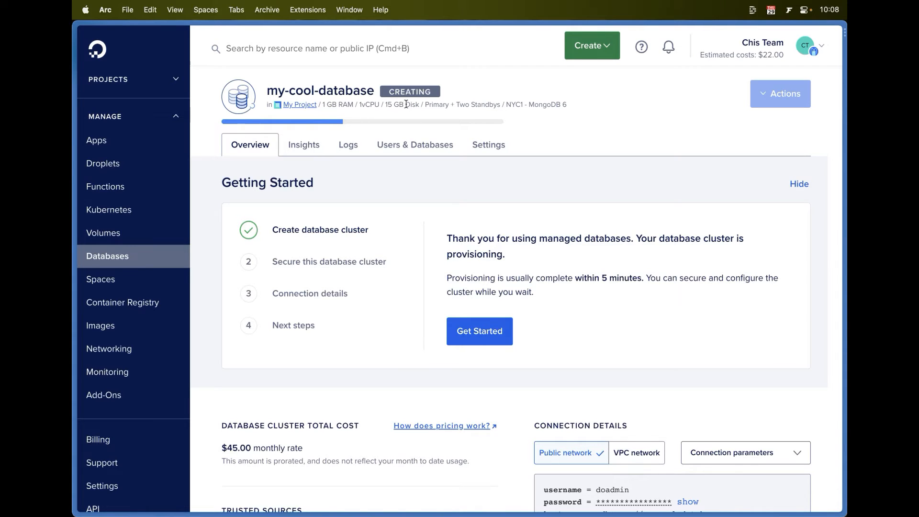
mouse_move(511, 114)
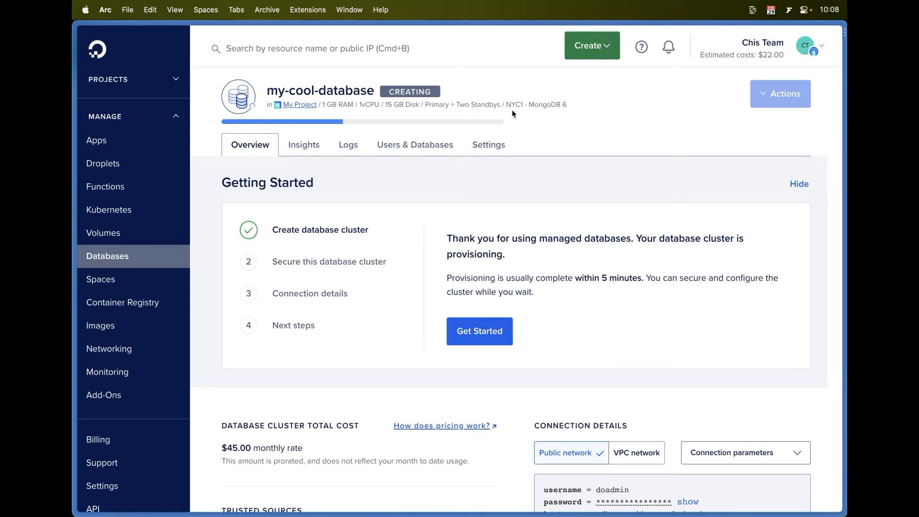
mouse_move(534, 138)
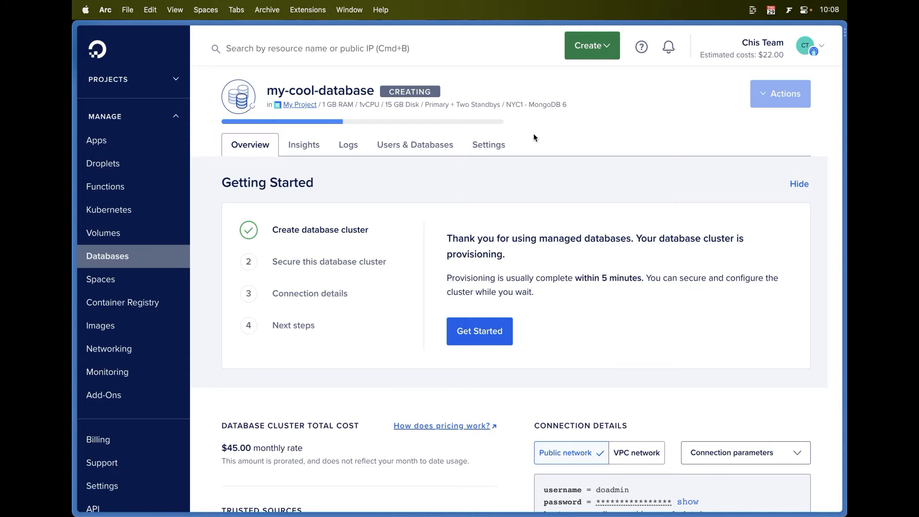
double_click(544, 104)
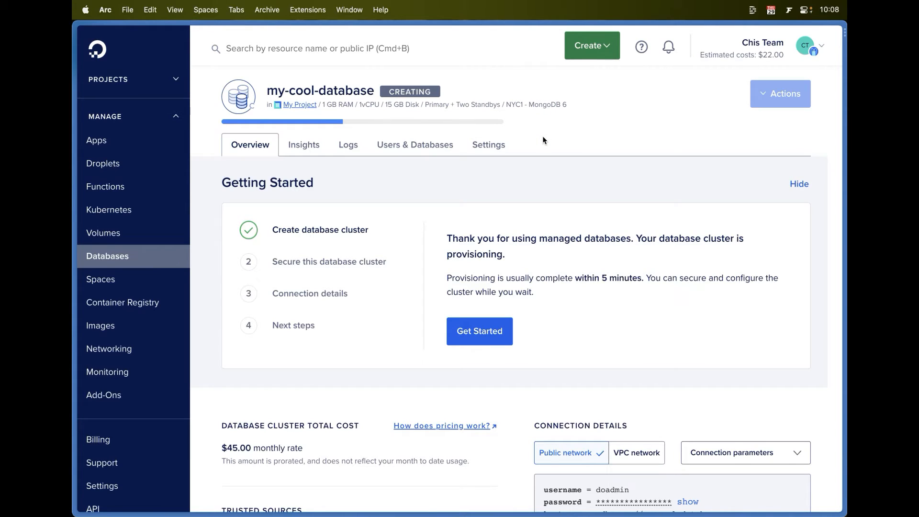
mouse_move(447, 273)
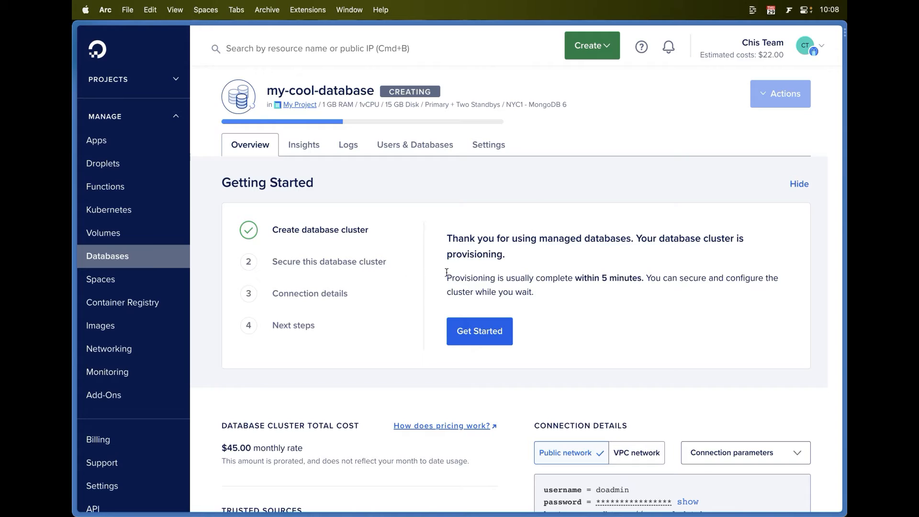
mouse_move(539, 217)
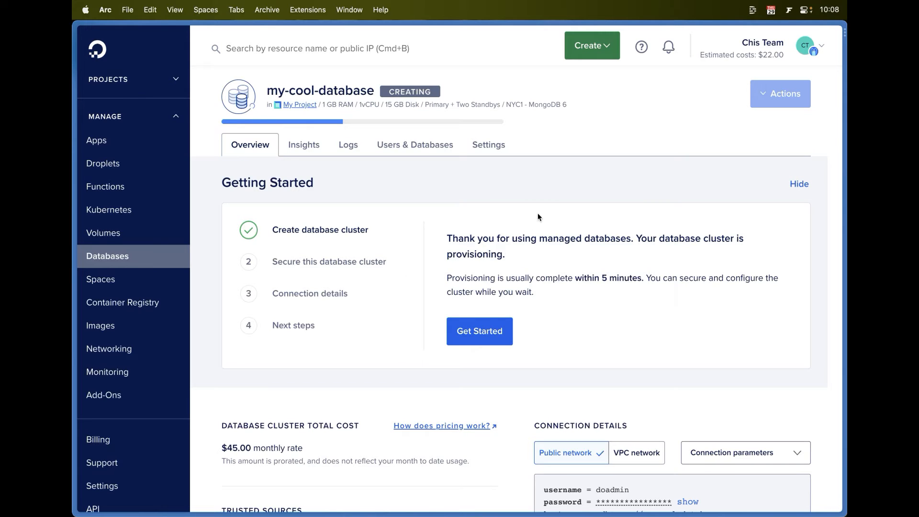
mouse_move(513, 263)
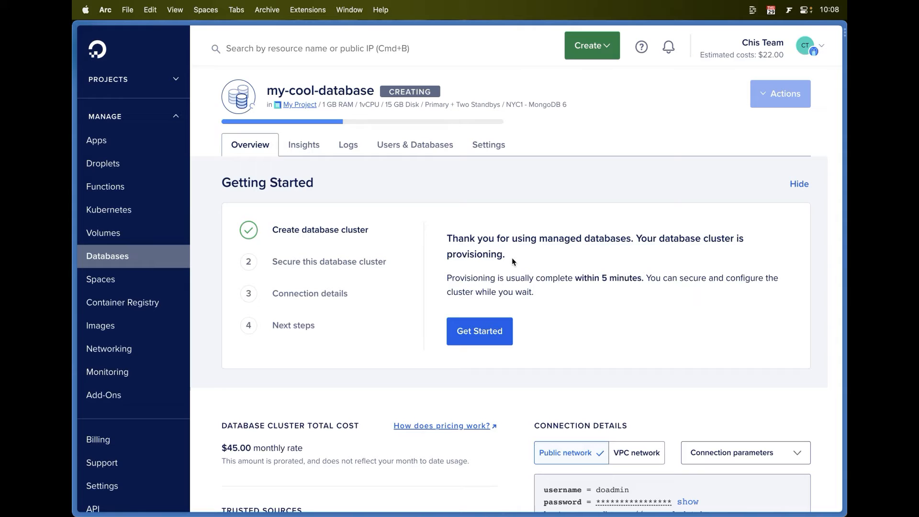
left_click(479, 331)
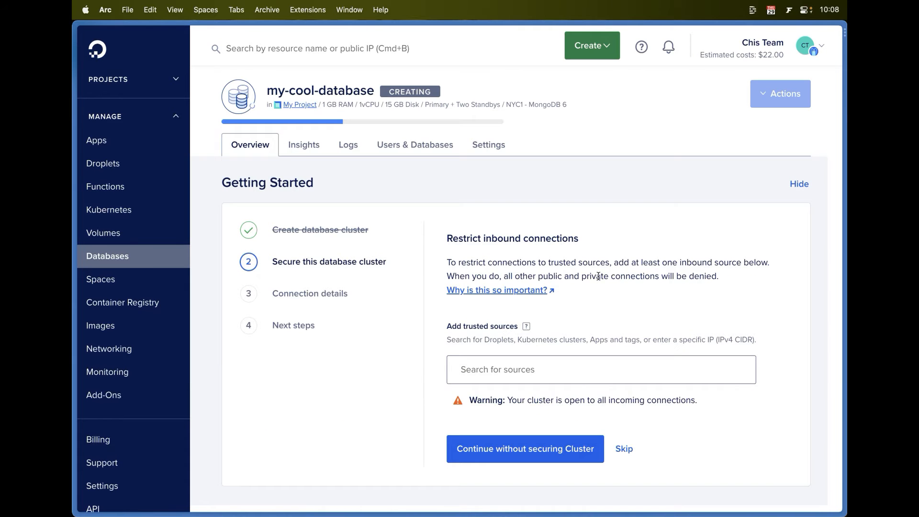
scroll("down", 3)
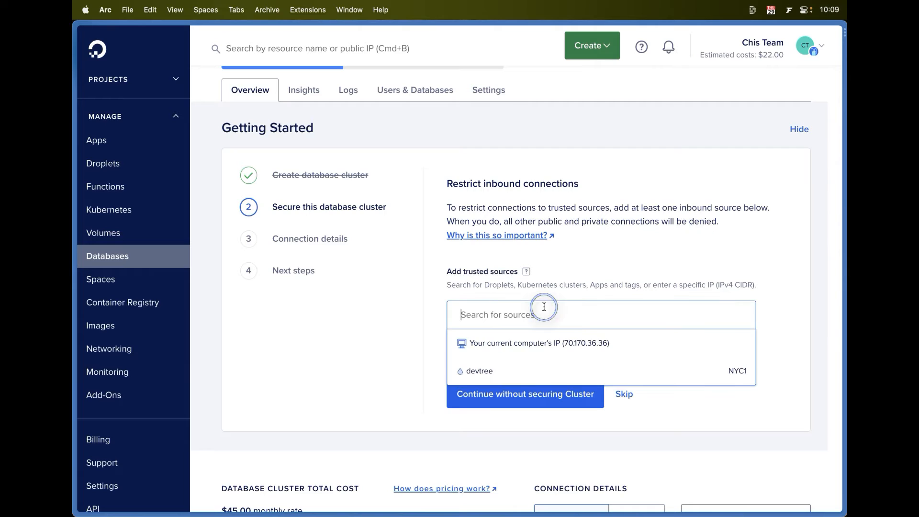
mouse_move(540, 343)
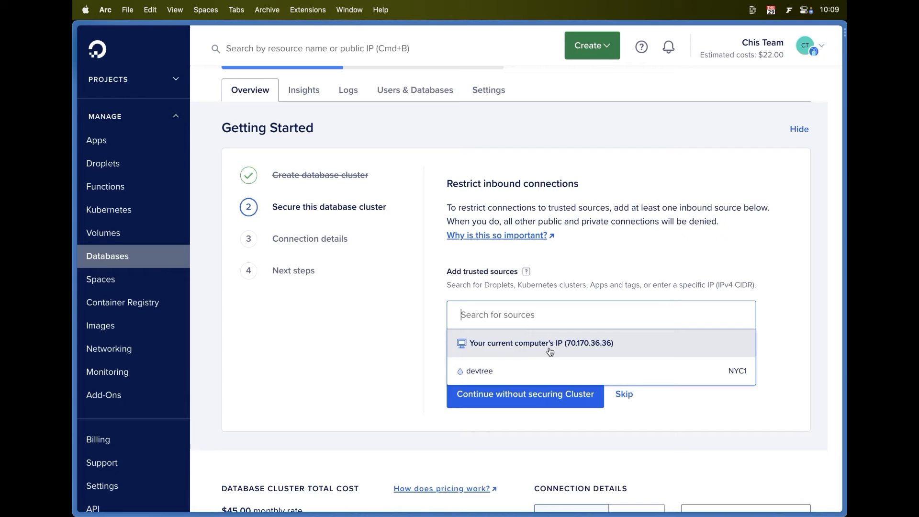
left_click(539, 343)
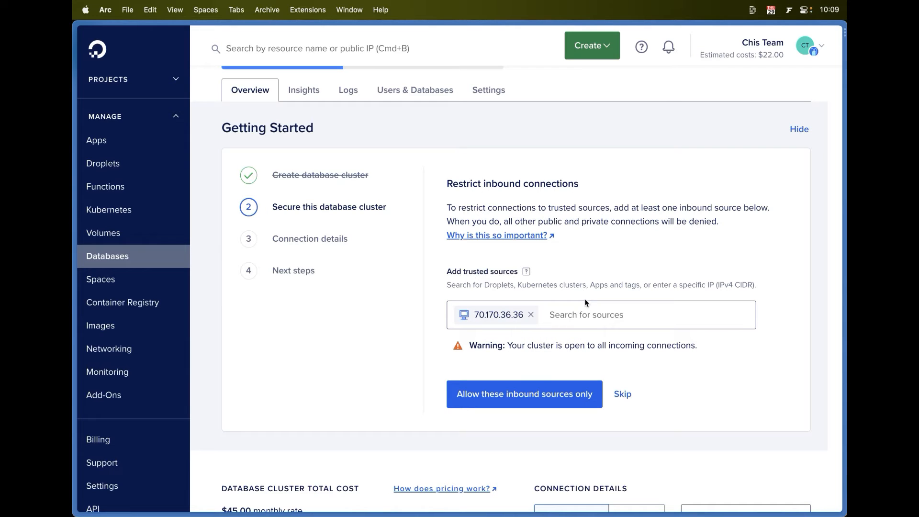
mouse_move(621, 295)
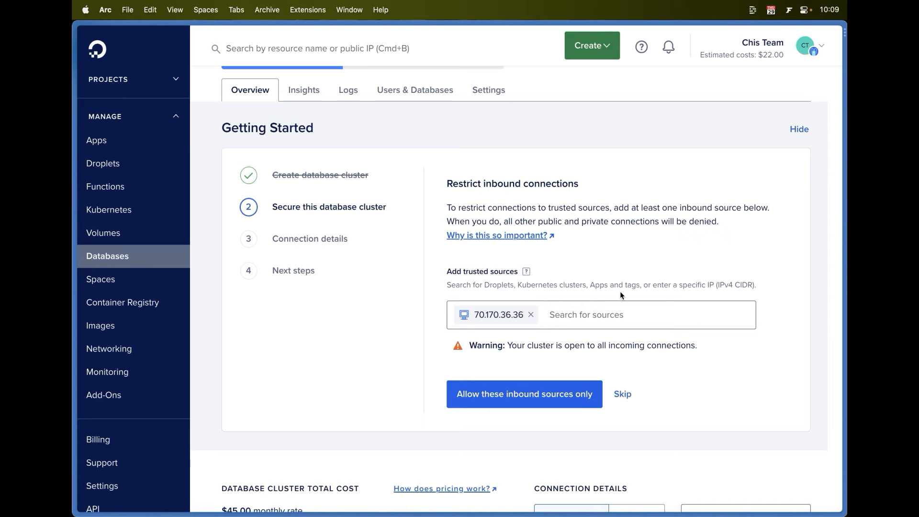
left_click(524, 394)
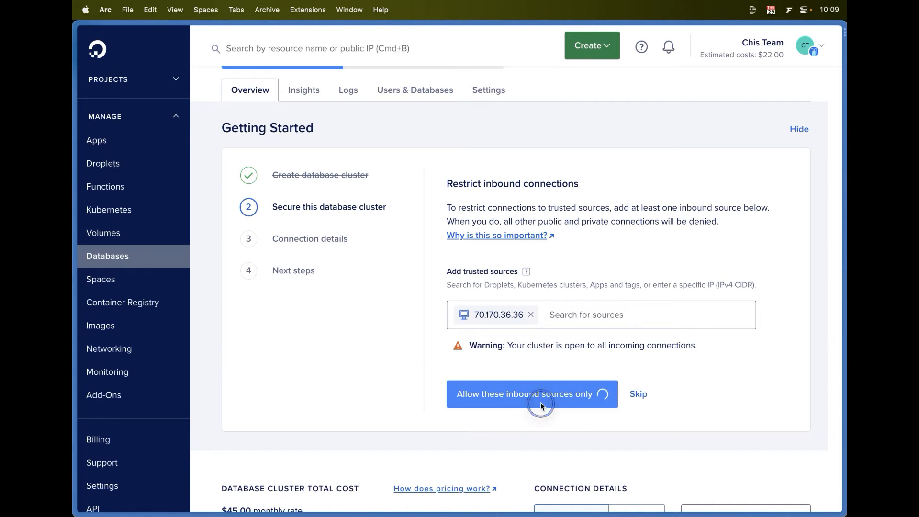
Reveal the doadmin password and display the details as a selected mongodb+srv connection string.
left_click(525, 394)
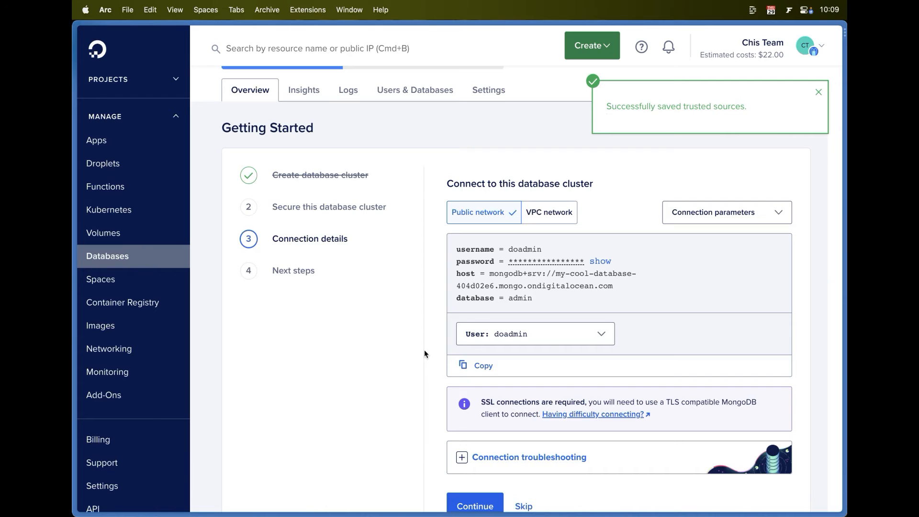
mouse_move(625, 266)
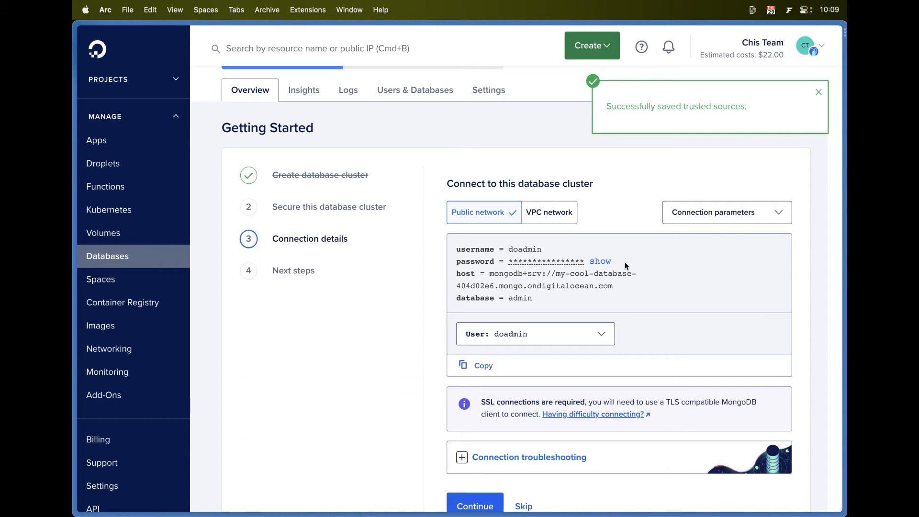
left_click(600, 262)
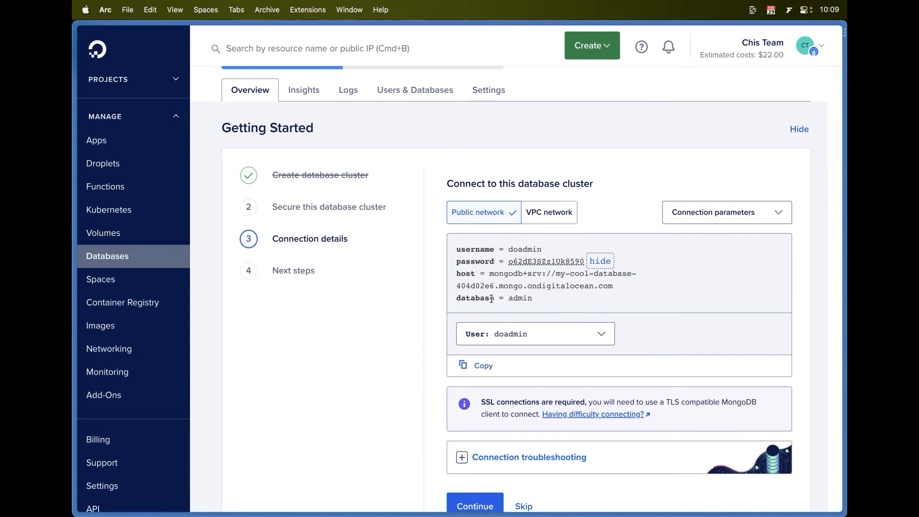
mouse_move(671, 288)
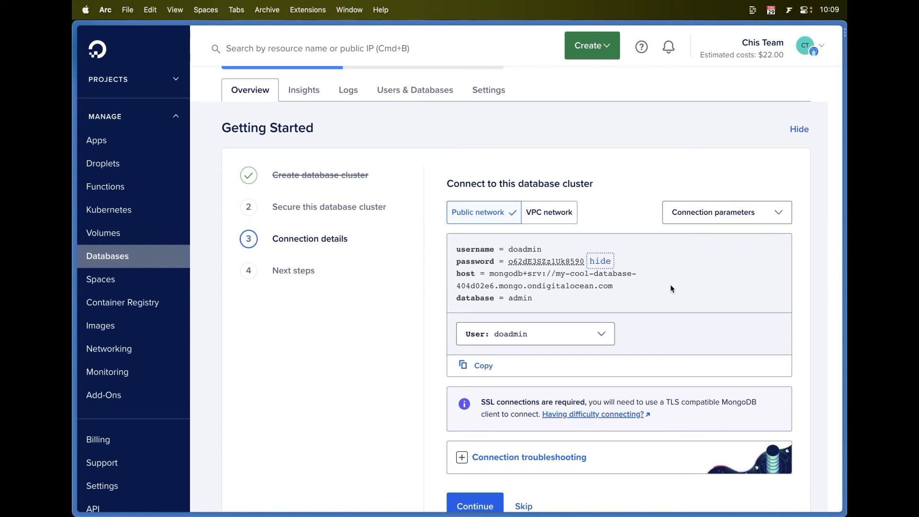
mouse_move(711, 188)
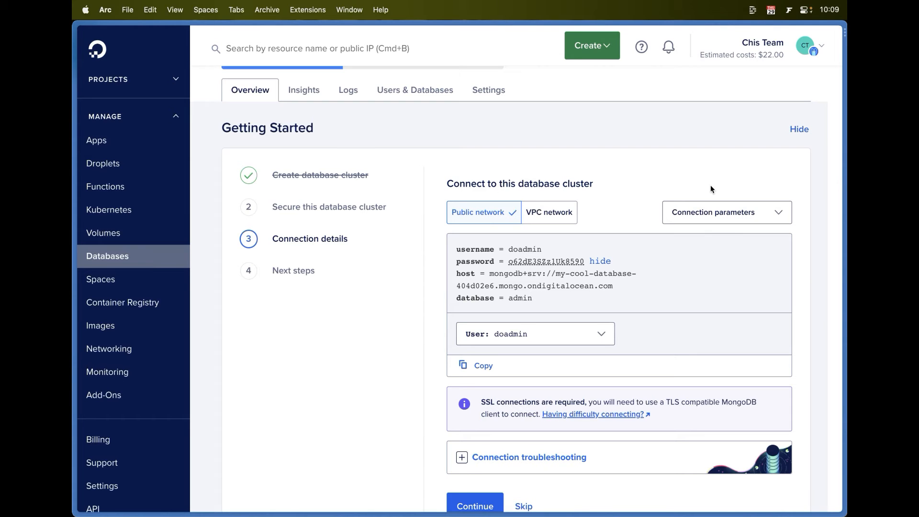
left_click(726, 213)
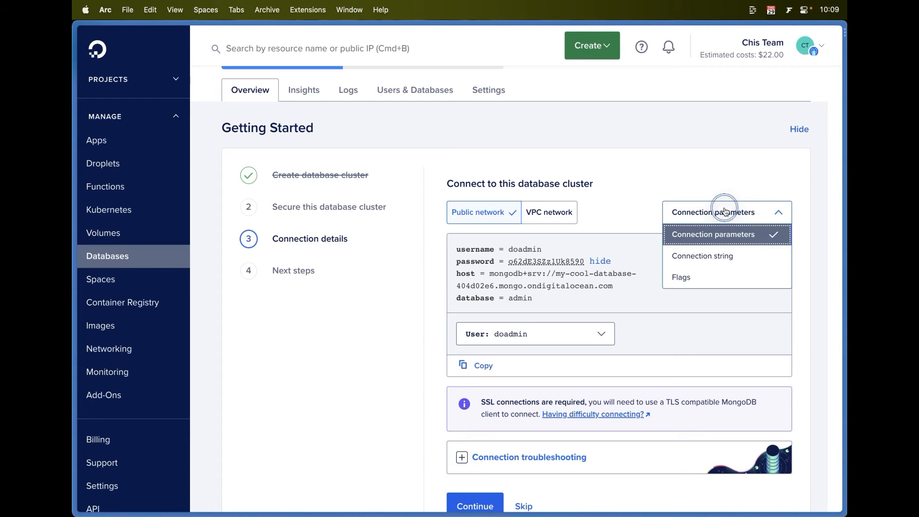
left_click(701, 256)
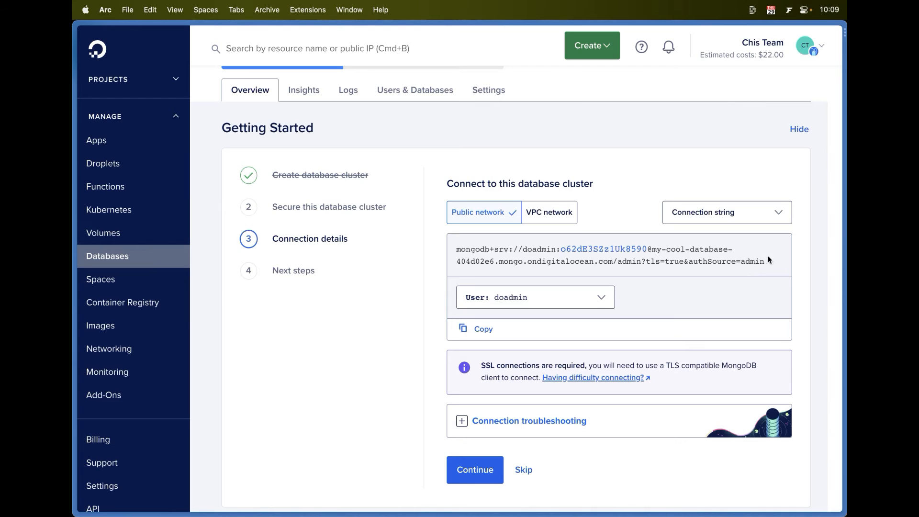
triple_click(610, 255)
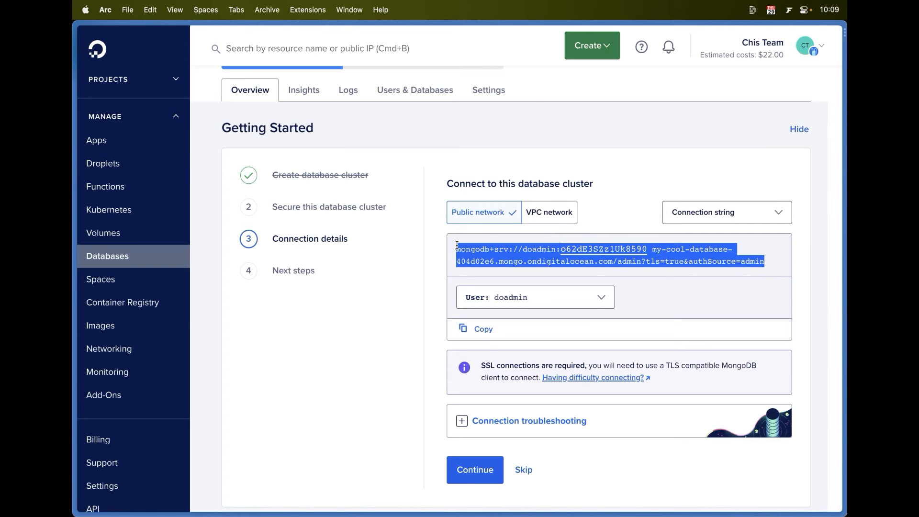
scroll("up", 3)
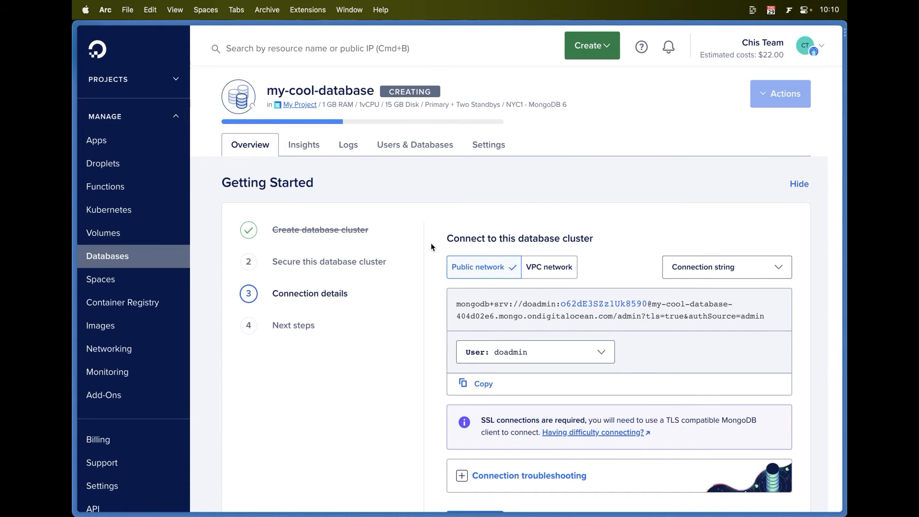
scroll("down", 3)
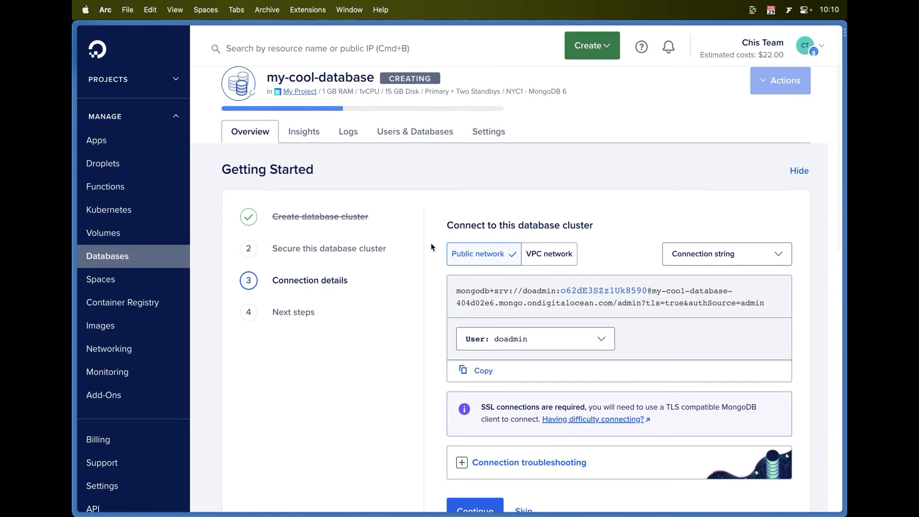
Mark connection details done and advance the Getting Started guide to Next steps.
left_click(474, 508)
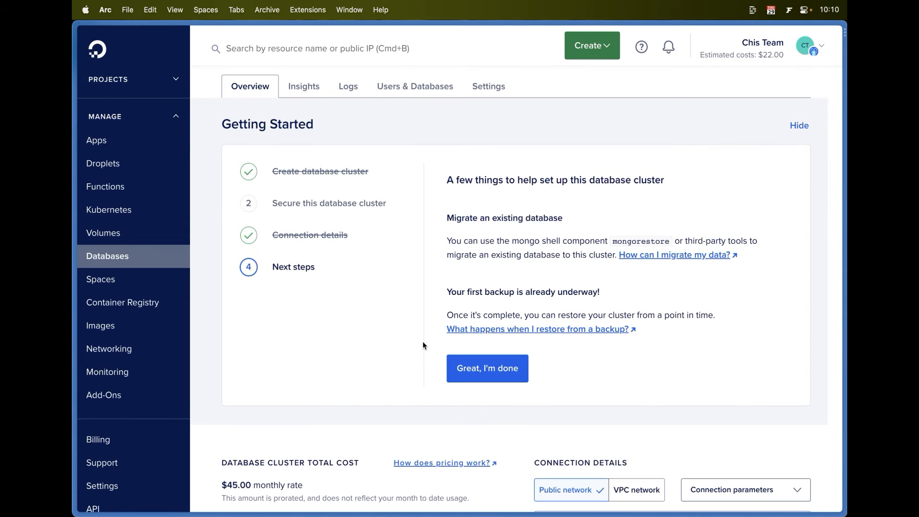
mouse_move(544, 218)
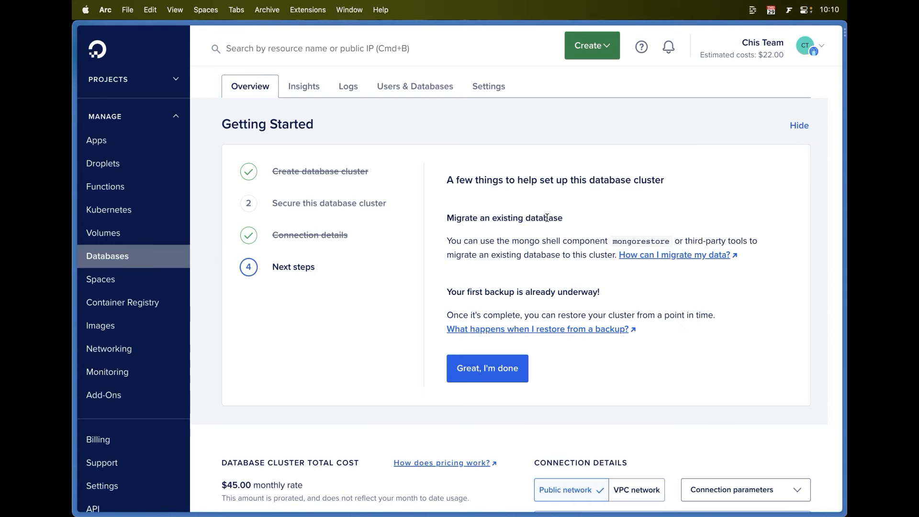
mouse_move(675, 301)
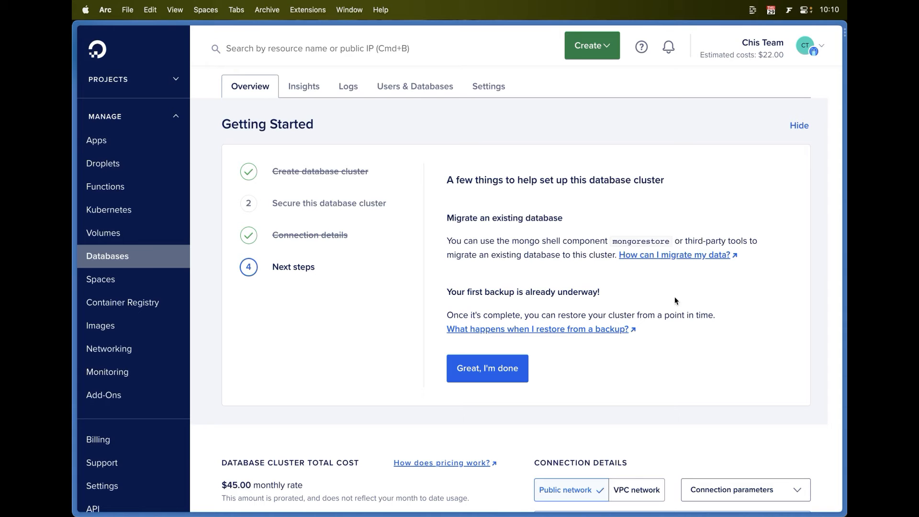
mouse_move(722, 348)
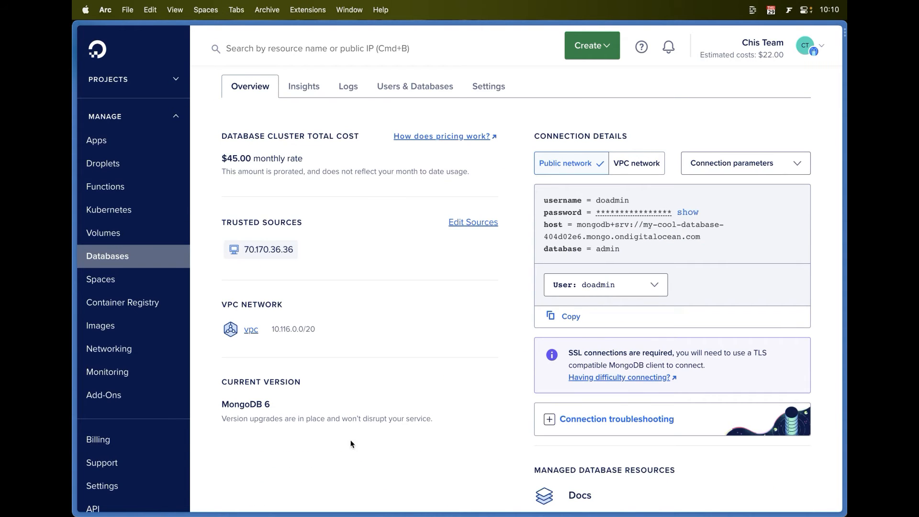
mouse_move(451, 326)
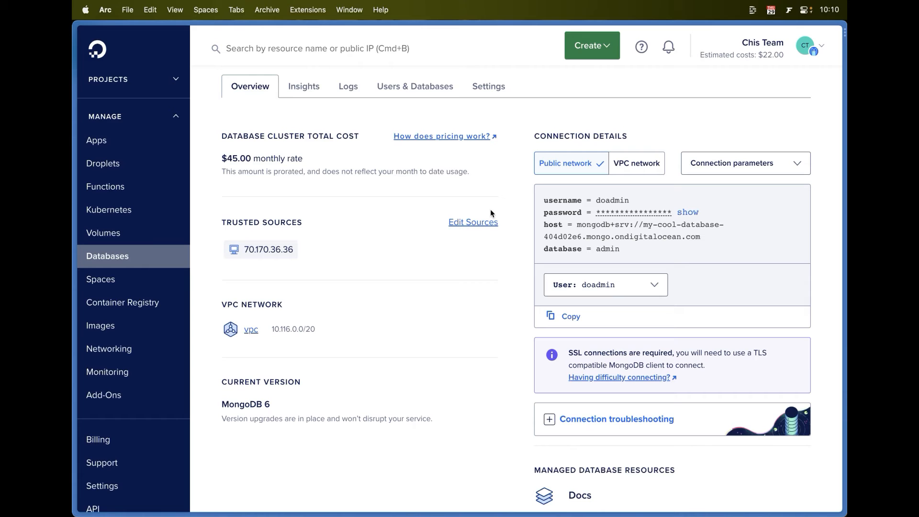
mouse_move(539, 277)
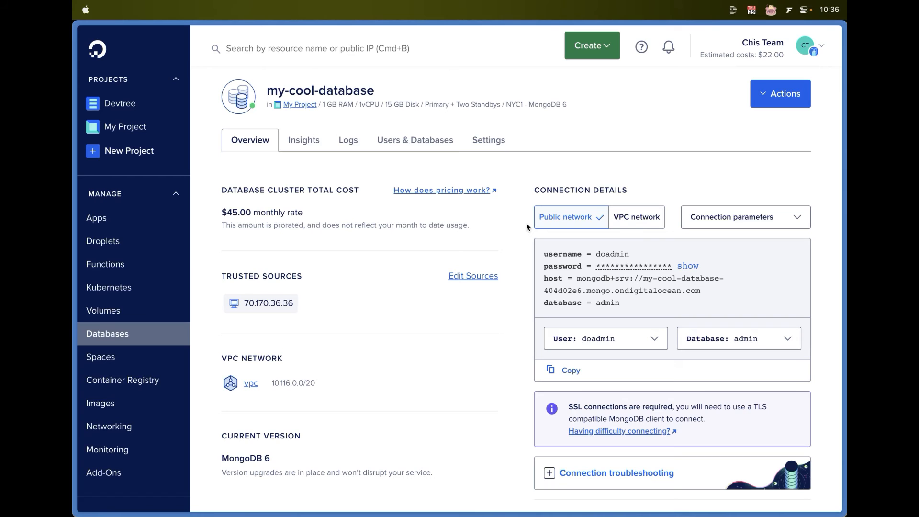
mouse_move(326, 128)
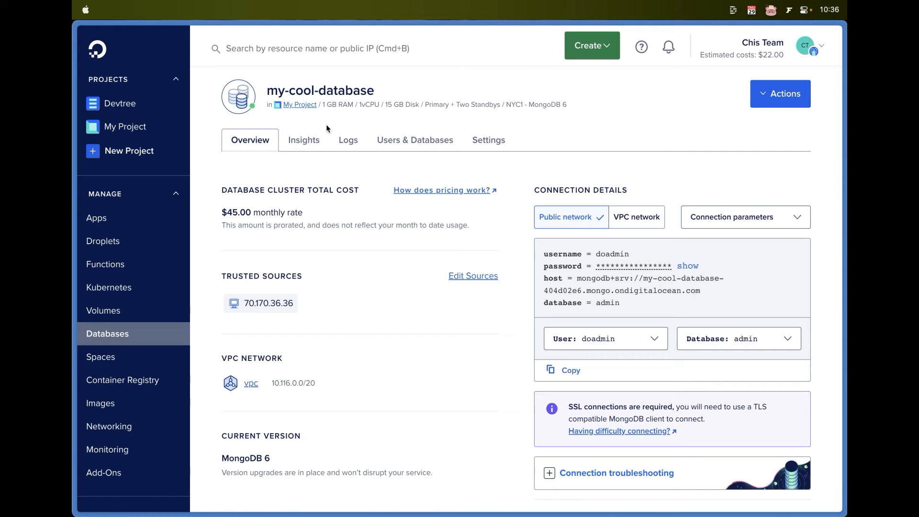
Review the Insights CPU, load, memory and disk charts, then view the cluster's recent logs.
left_click(304, 140)
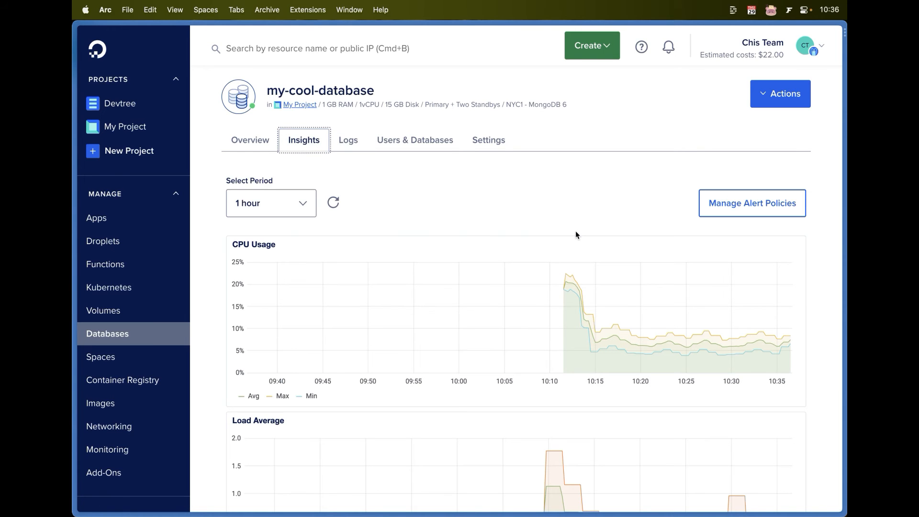
scroll("down", 3)
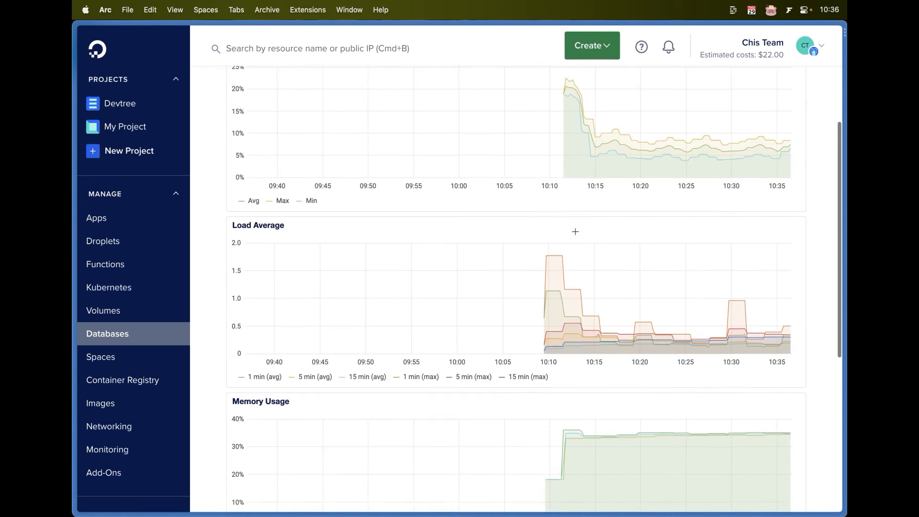
scroll("down", 3)
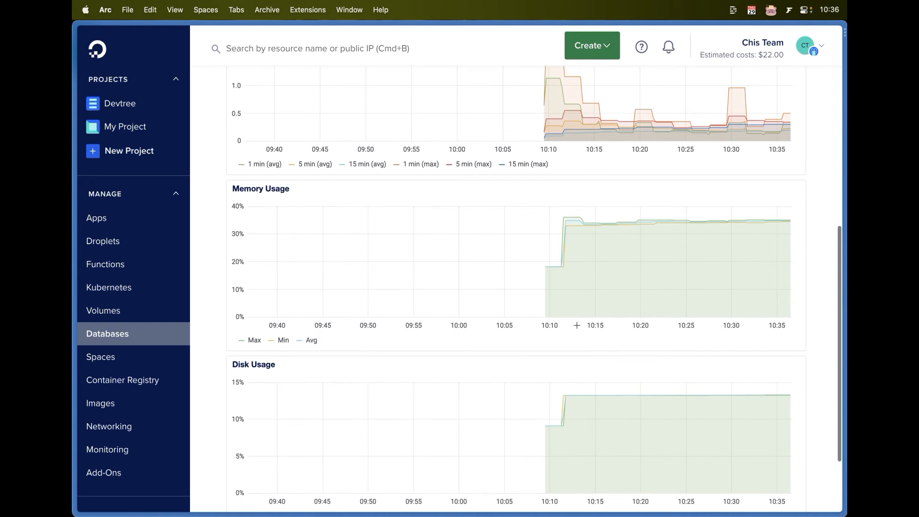
scroll("up", 3)
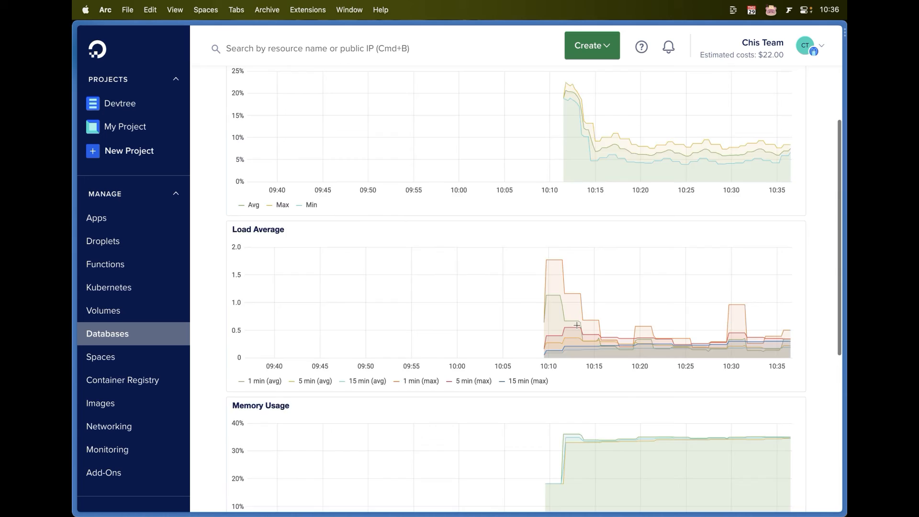
scroll("up", 3)
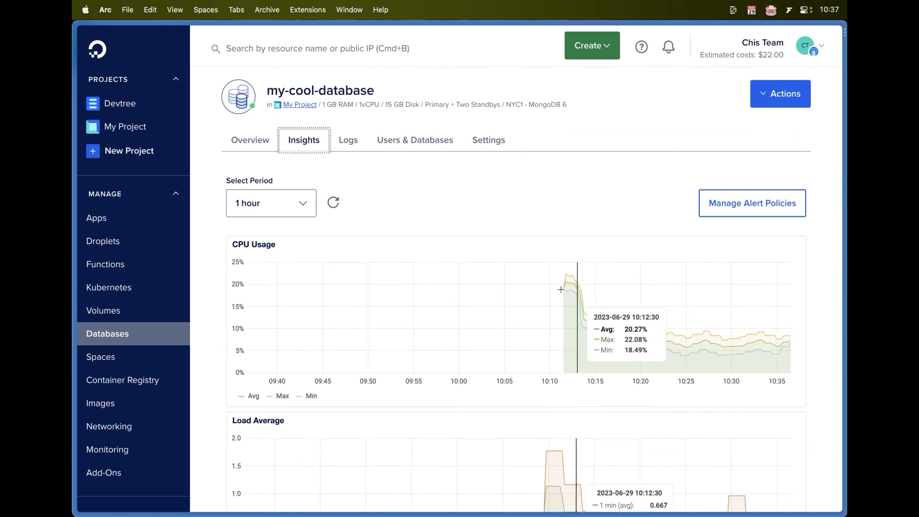
left_click(347, 140)
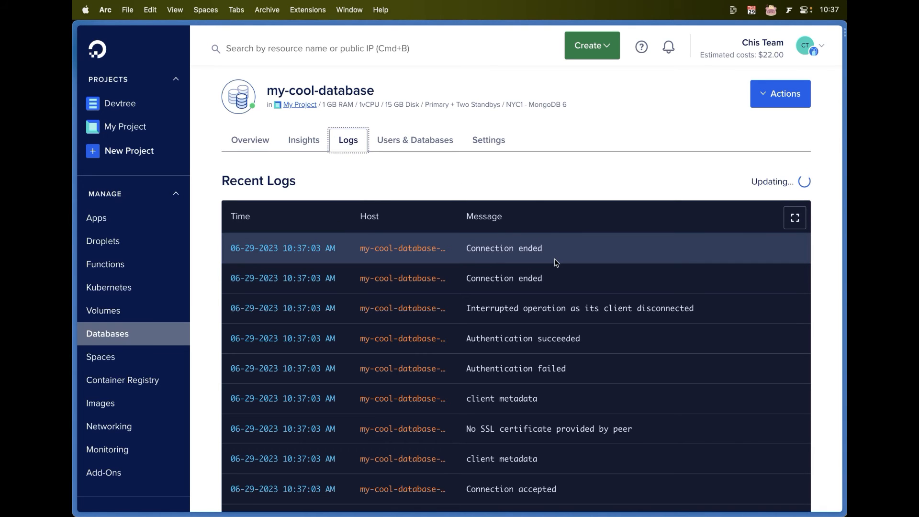
Review Users & Databases (doadmin, do-readonly, admin) and load the cluster's Settings page.
left_click(415, 140)
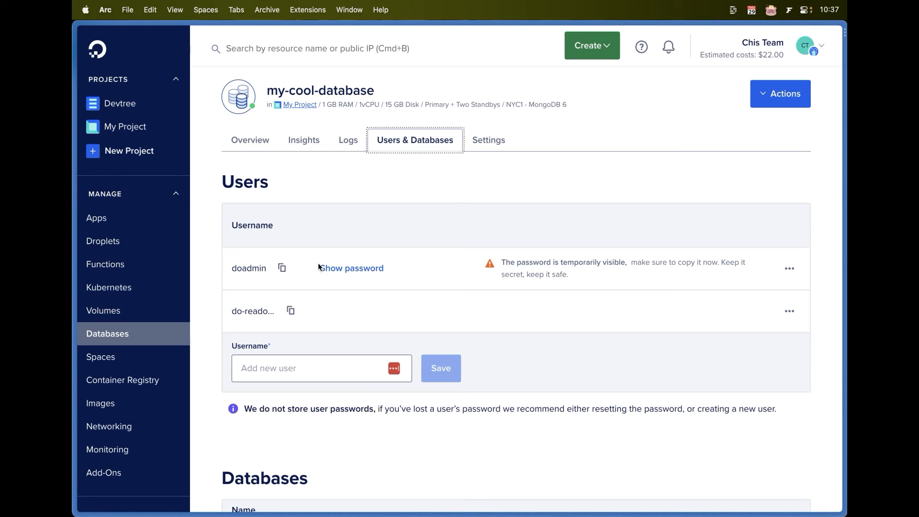
mouse_move(450, 311)
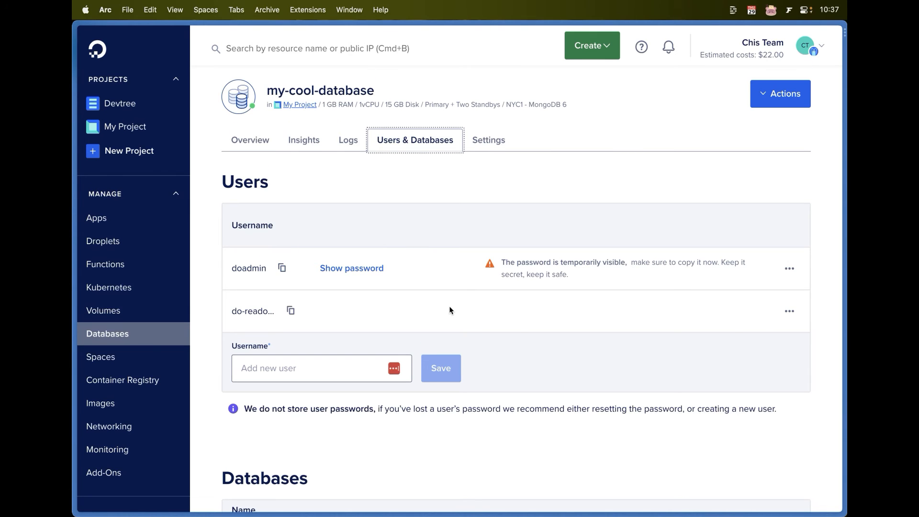
scroll("down", 3)
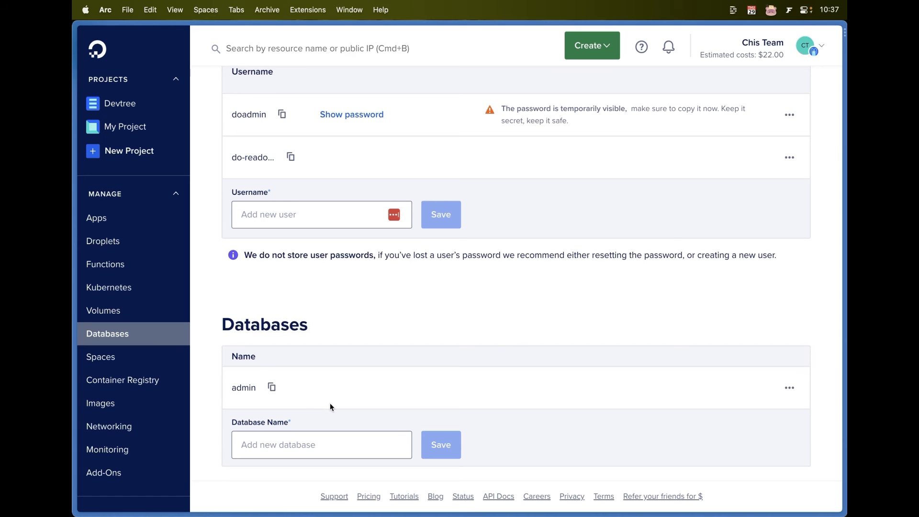
left_click(487, 140)
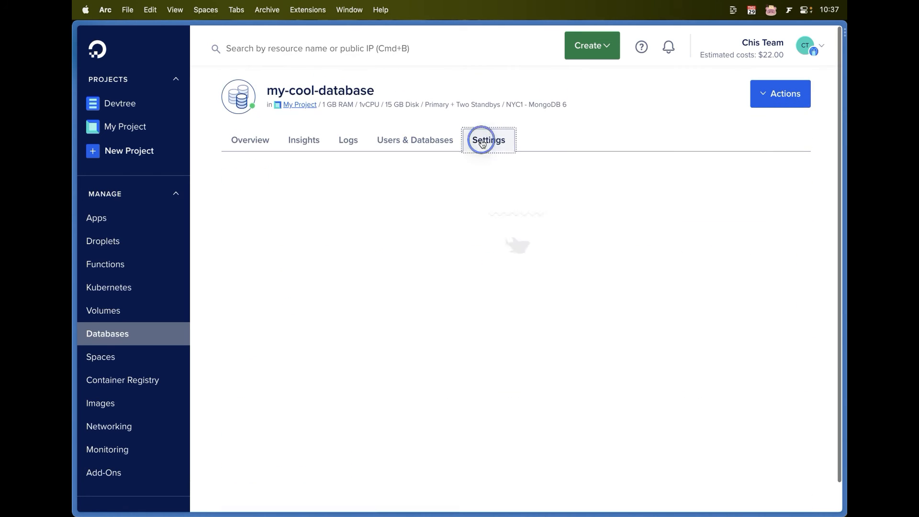
left_click(489, 139)
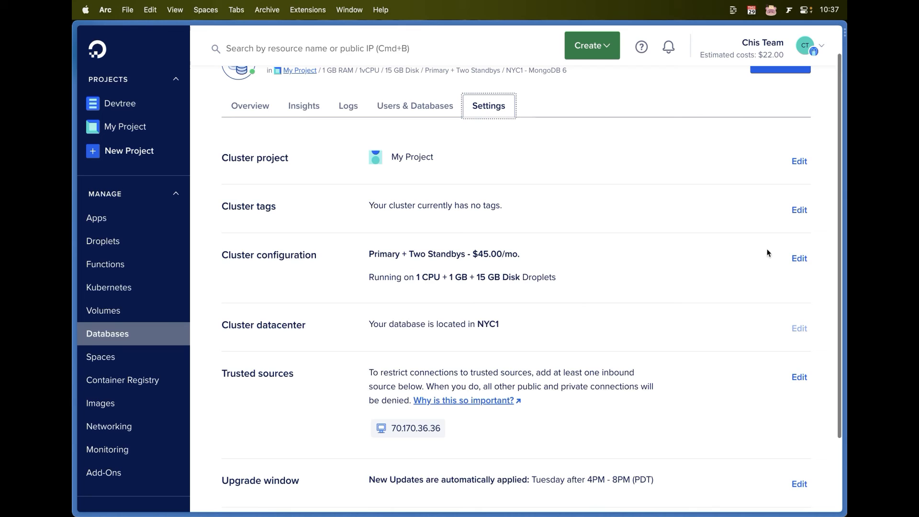
mouse_move(796, 258)
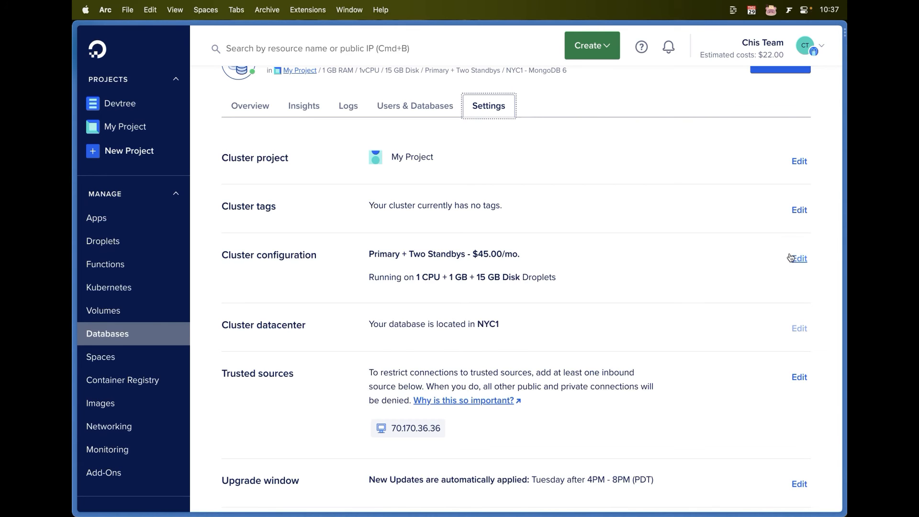
left_click(799, 259)
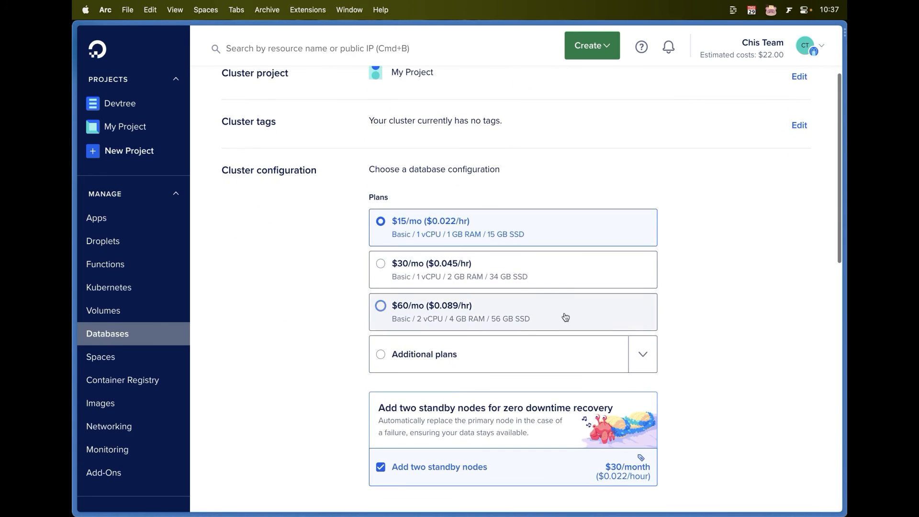
scroll("down", 3)
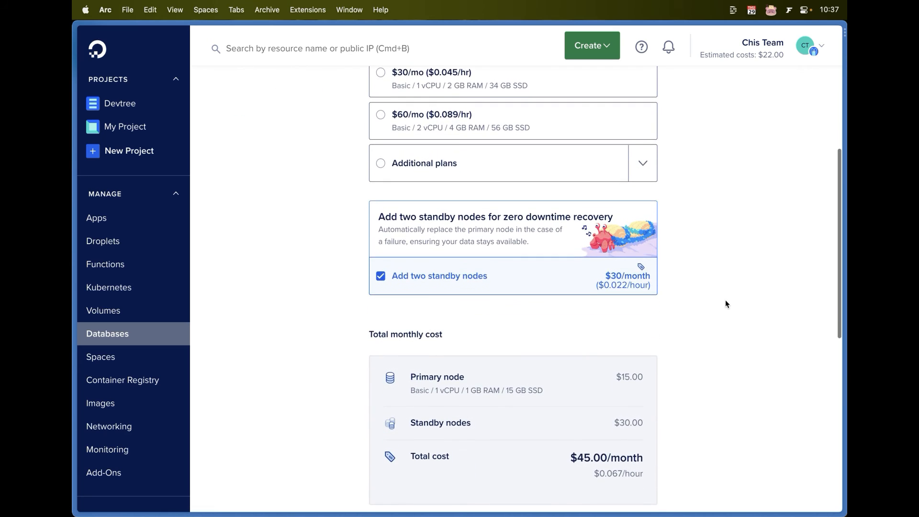
scroll("down", 3)
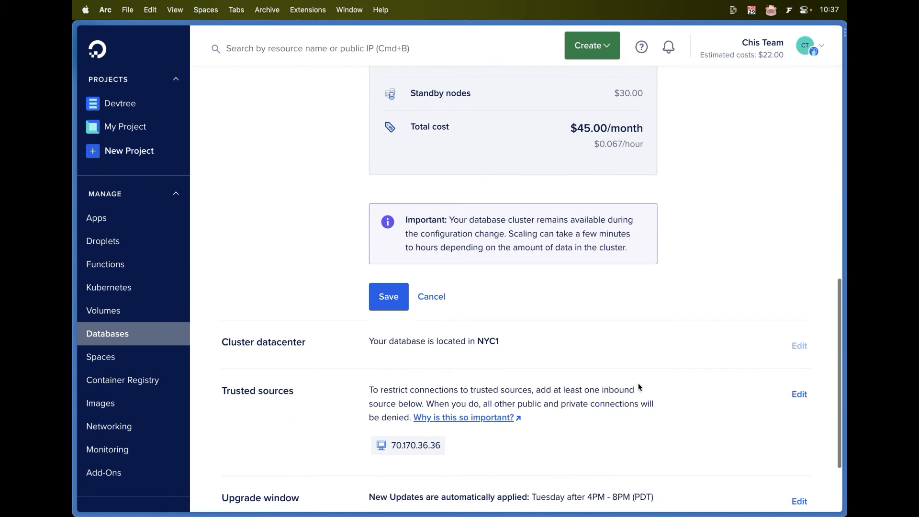
scroll("down", 3)
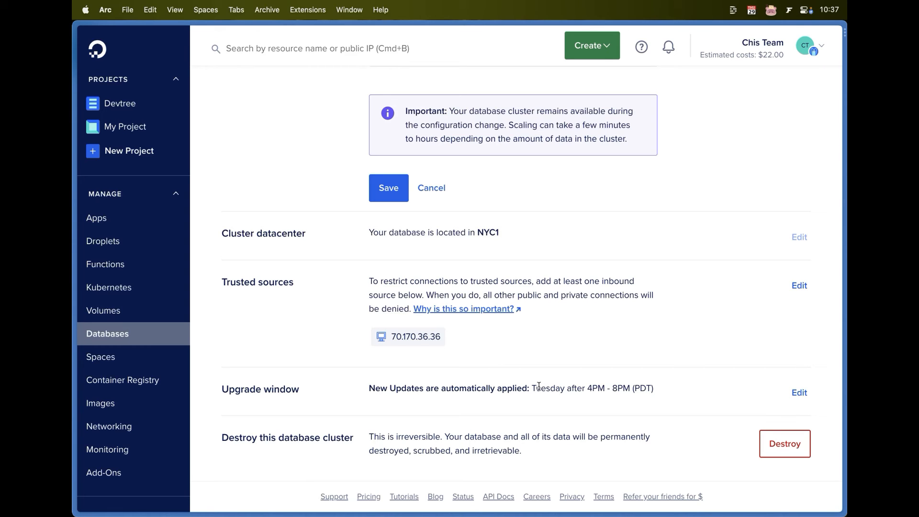
mouse_move(766, 386)
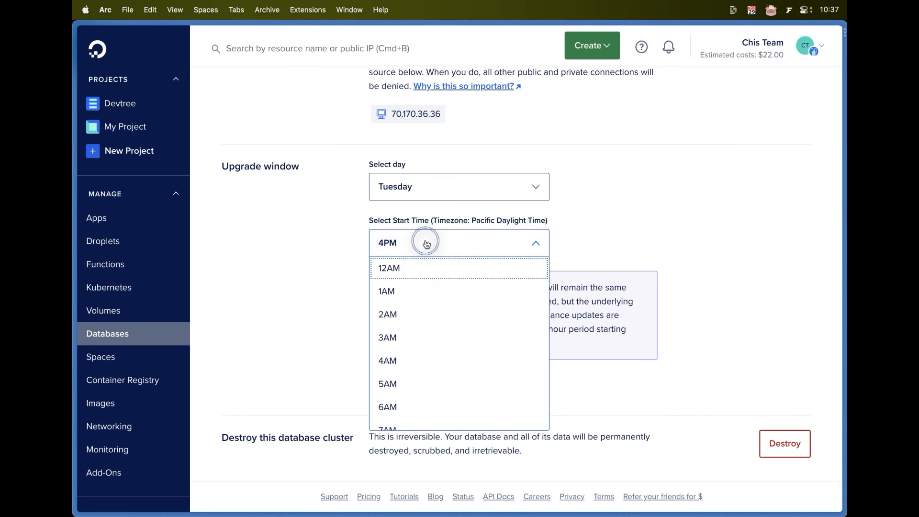
mouse_move(592, 269)
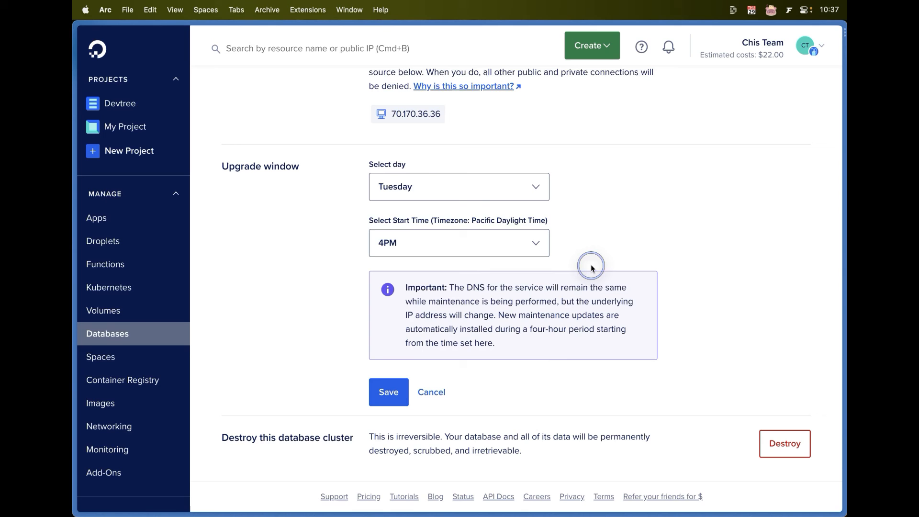
scroll("up", 3)
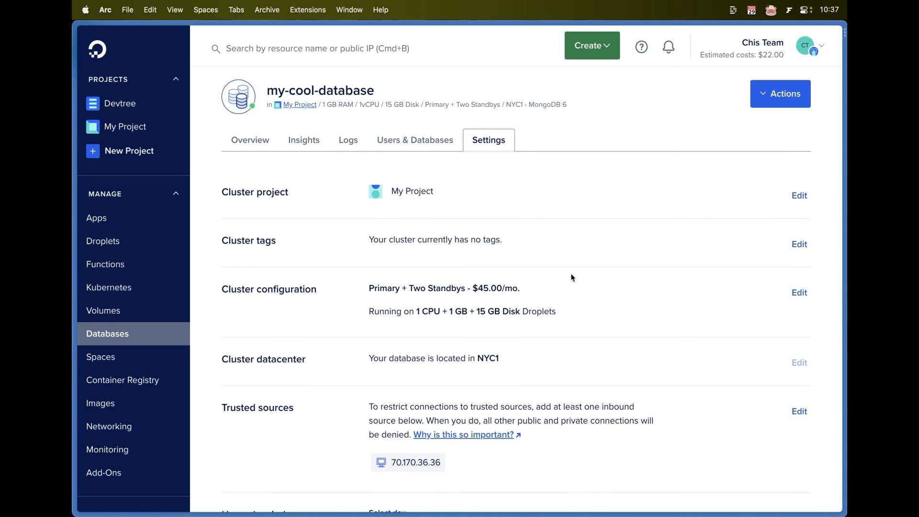
Copy the public-network connection string from the cluster overview.
left_click(249, 140)
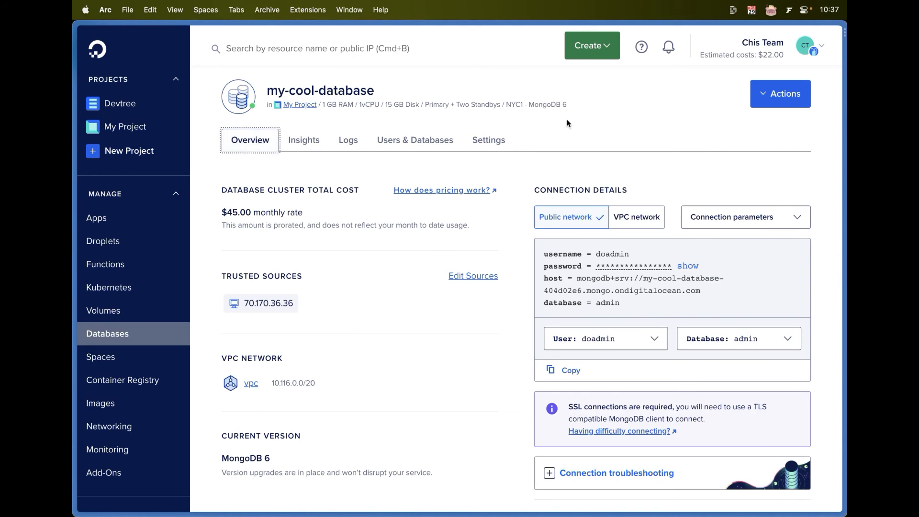
left_click(745, 217)
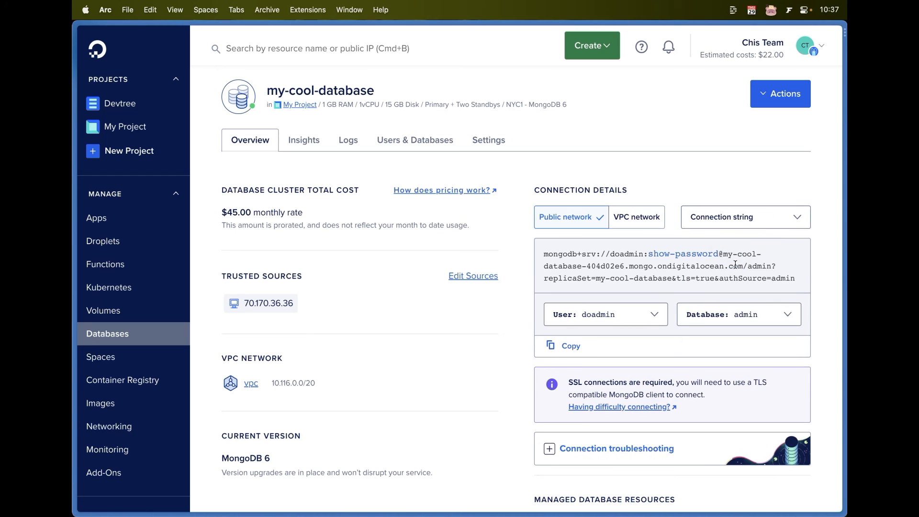
left_click(684, 253)
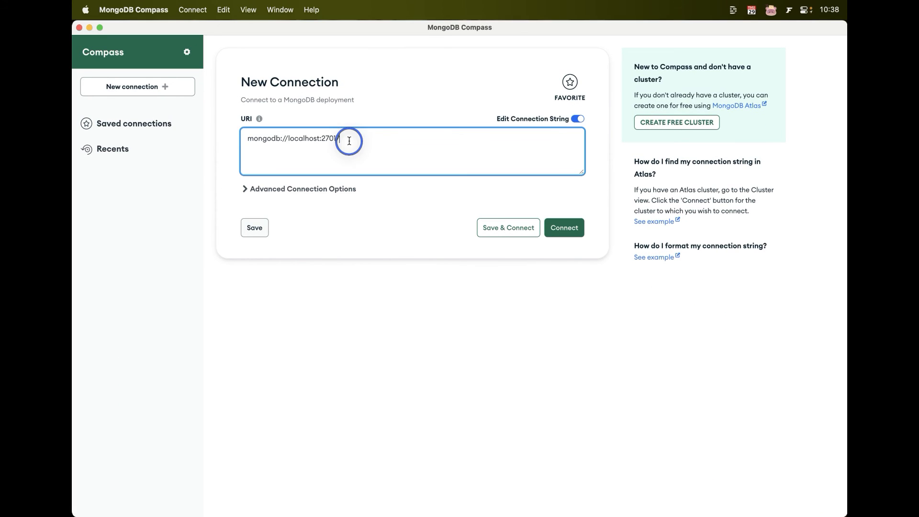
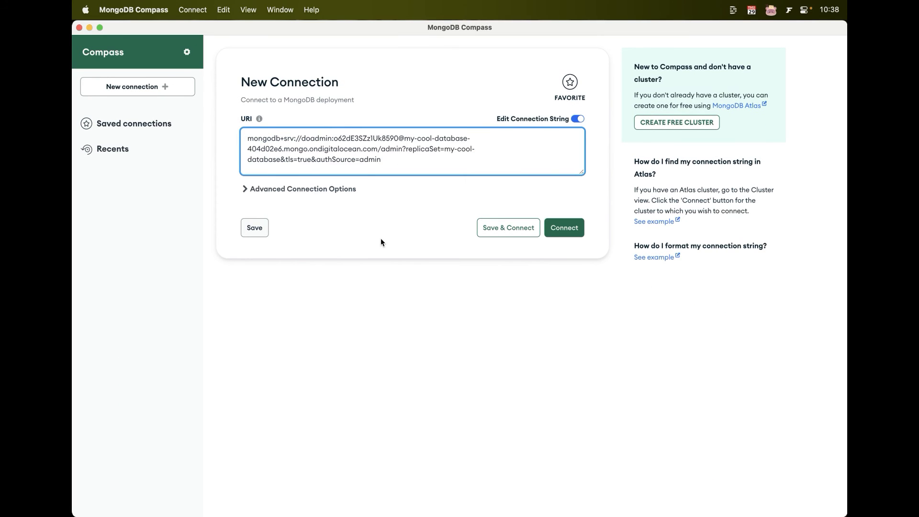
Connect MongoDB Compass to my-cool-database using the pasted mongodb+srv connection string.
left_click(563, 228)
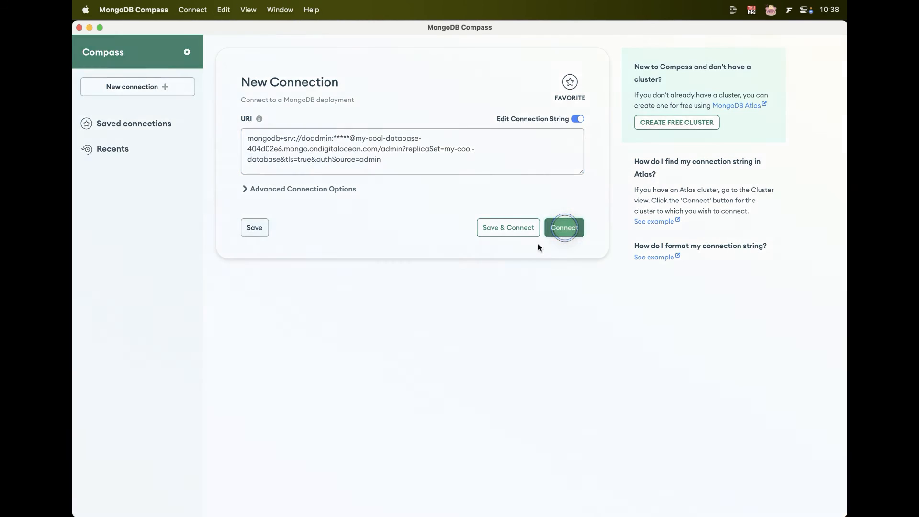
left_click(563, 228)
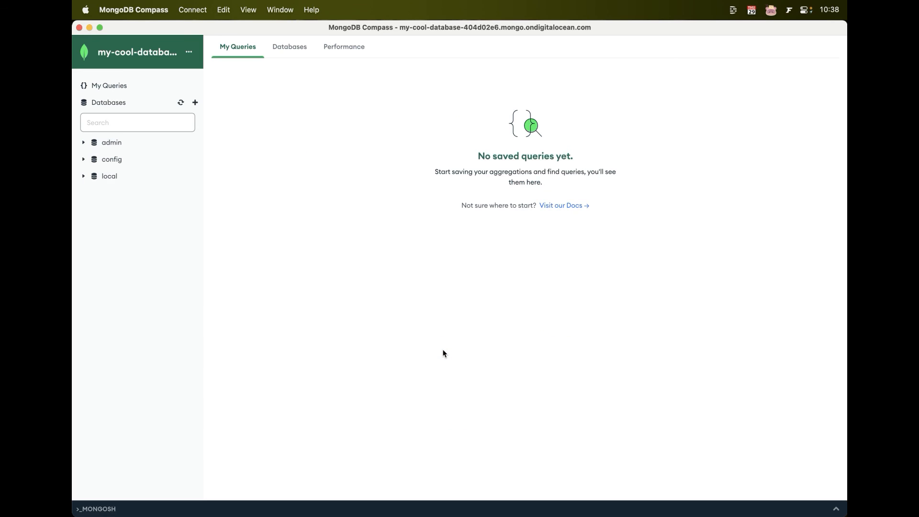
mouse_move(508, 174)
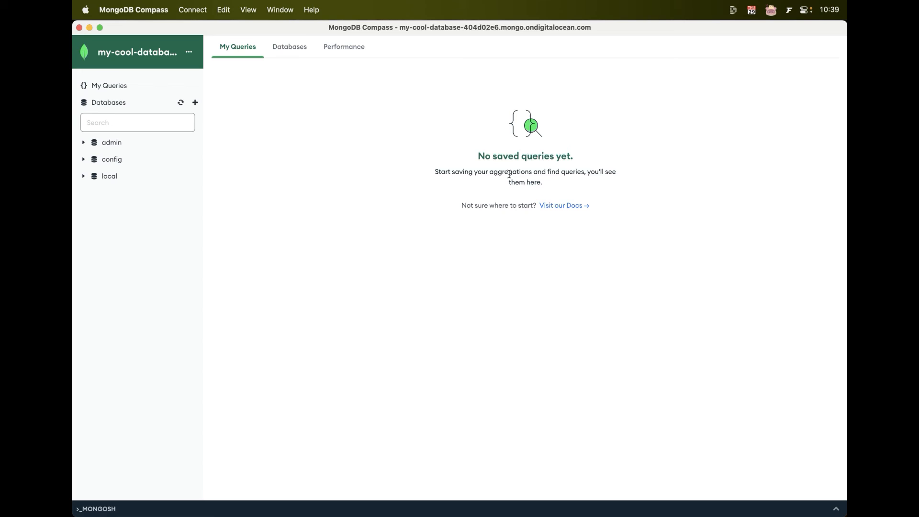
Browse the admin database's collections, start a new collection, then cancel it.
left_click(289, 47)
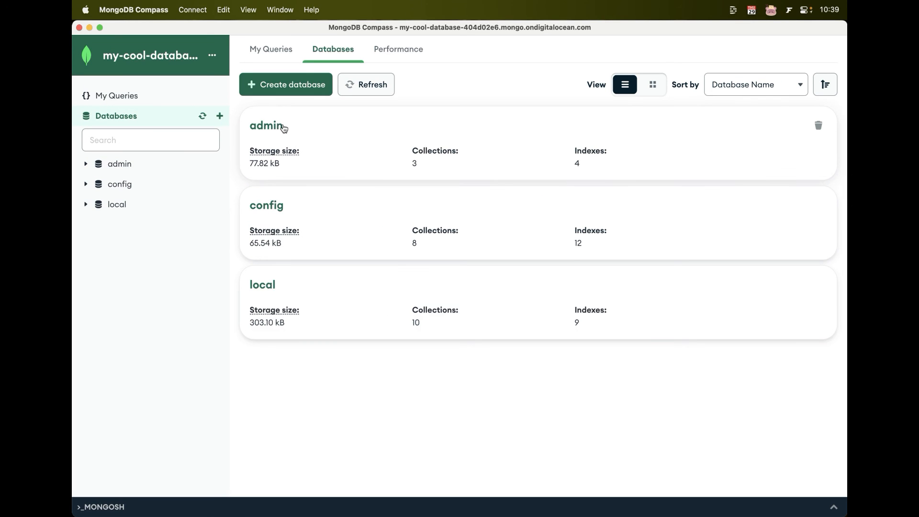
mouse_move(469, 88)
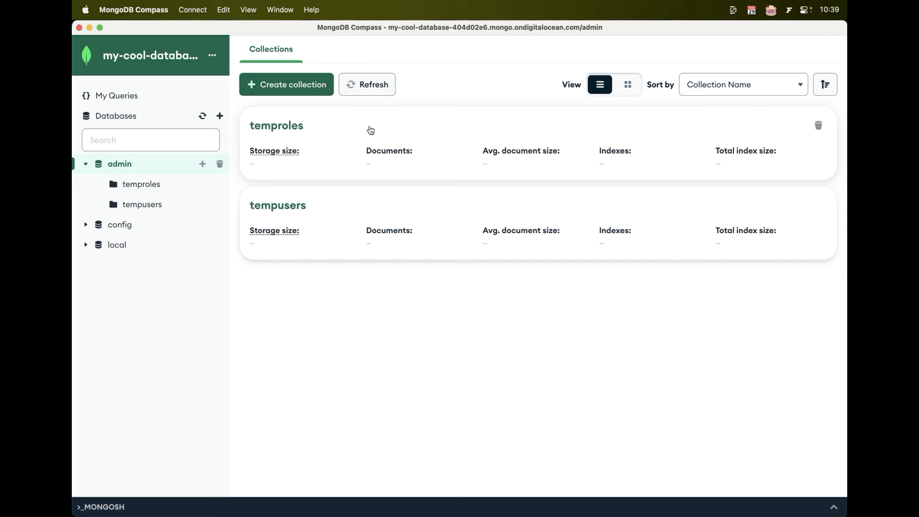
left_click(287, 84)
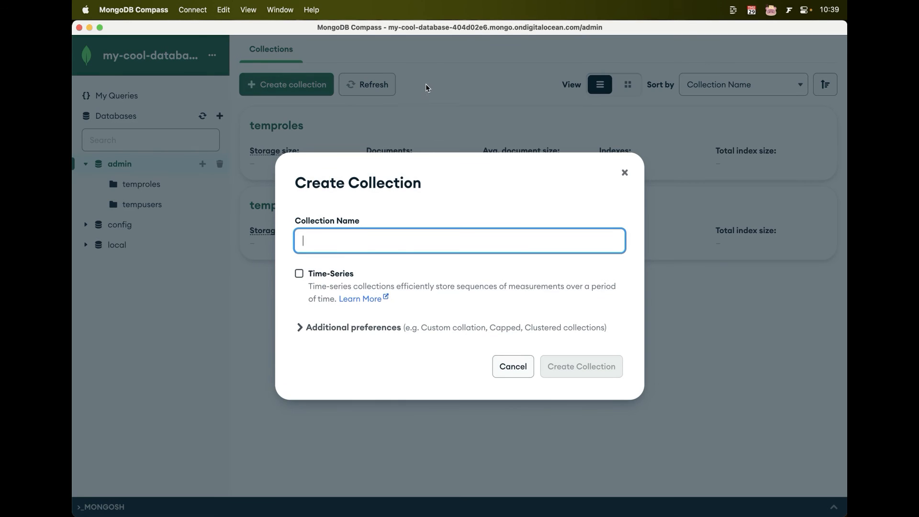
mouse_move(406, 310)
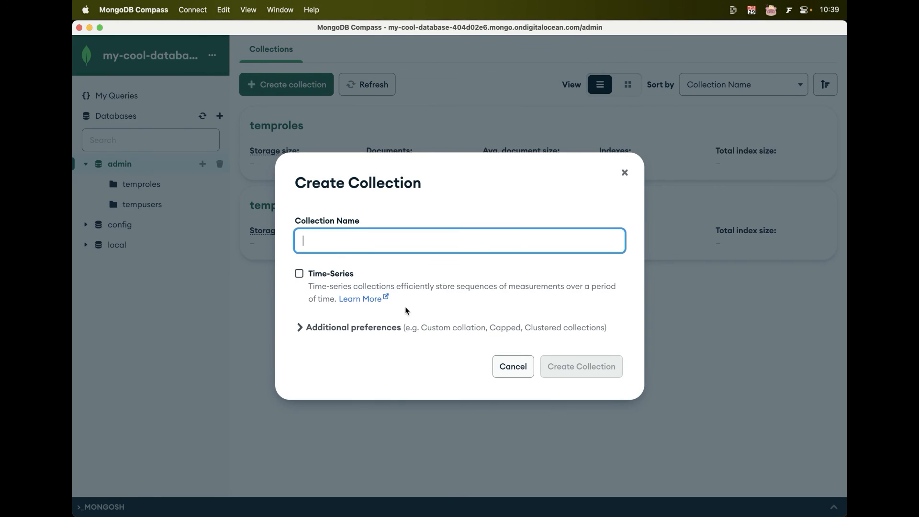
left_click(623, 172)
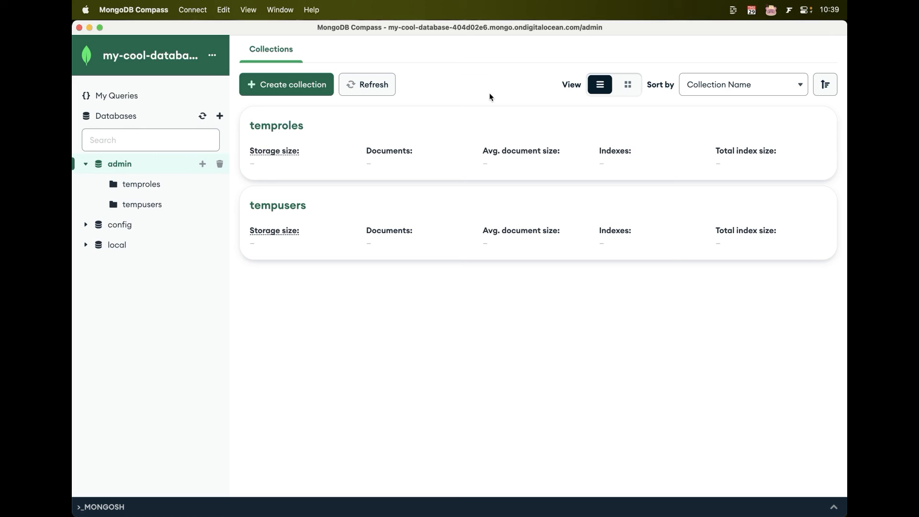
mouse_move(458, 103)
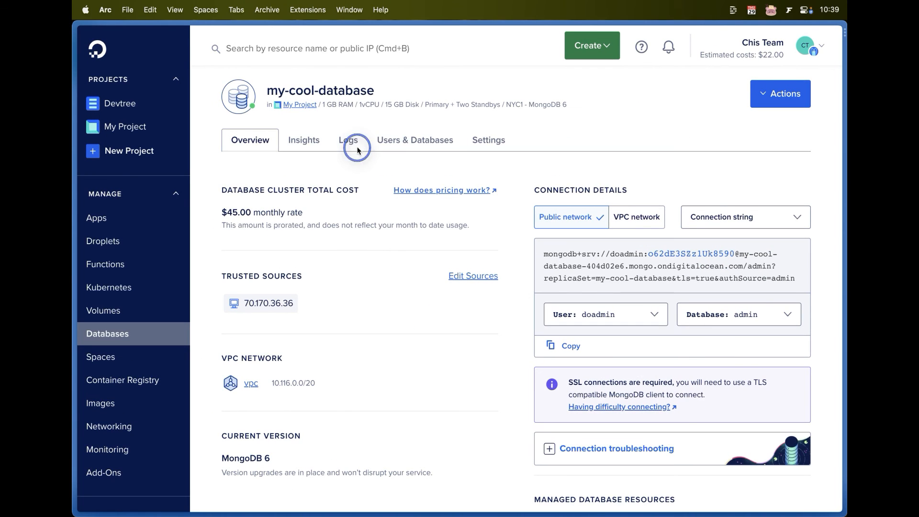
View my-cool-database's recent logs in the control panel.
left_click(347, 140)
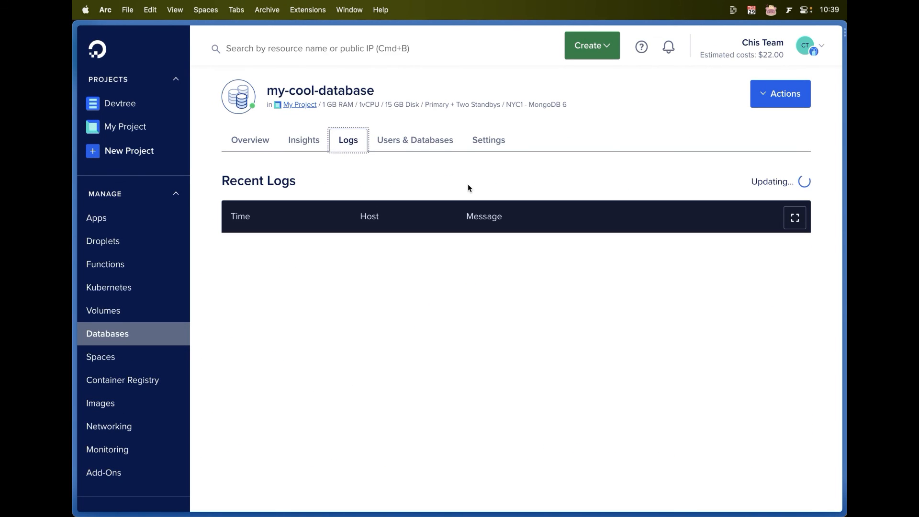